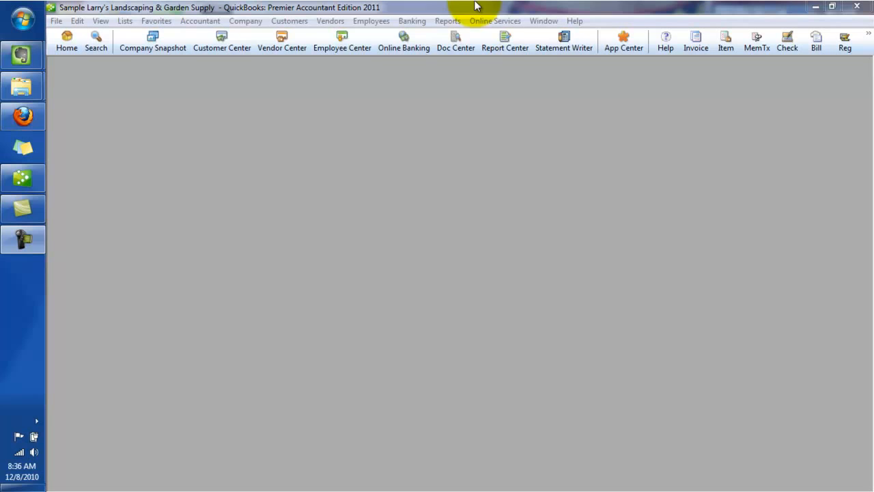
mouse_move(342, 41)
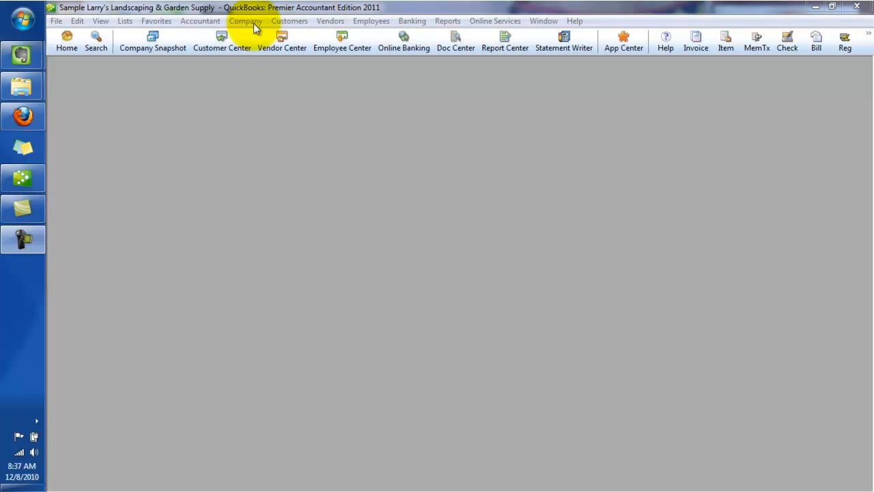
mouse_move(282, 41)
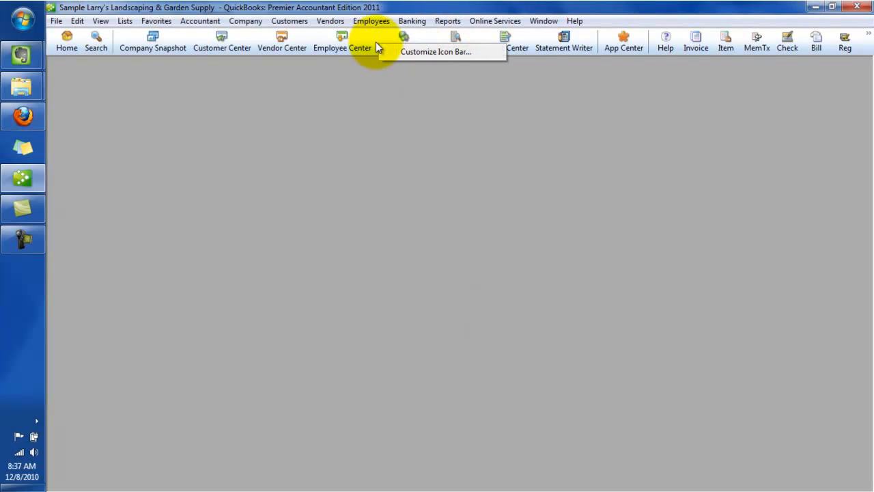
Step: In Customize Icon Bar, delete User Licenses, Search and the spacer entries so only Home remains
left_click(436, 51)
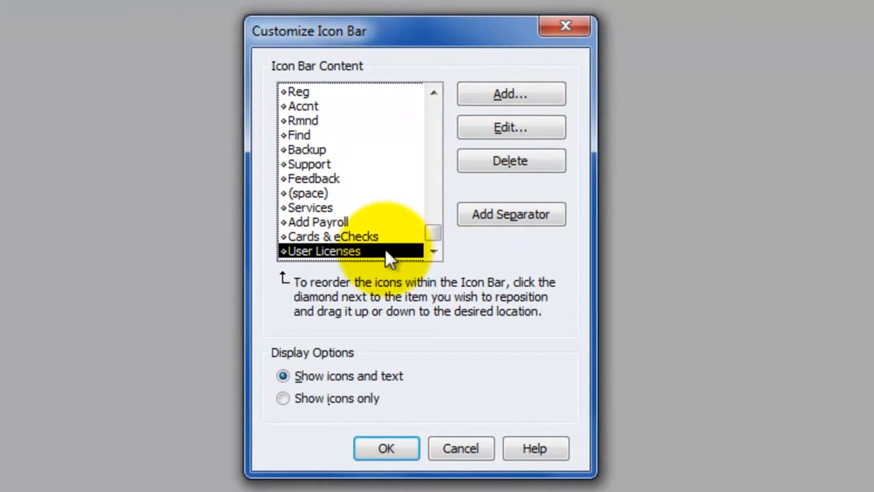
mouse_move(510, 160)
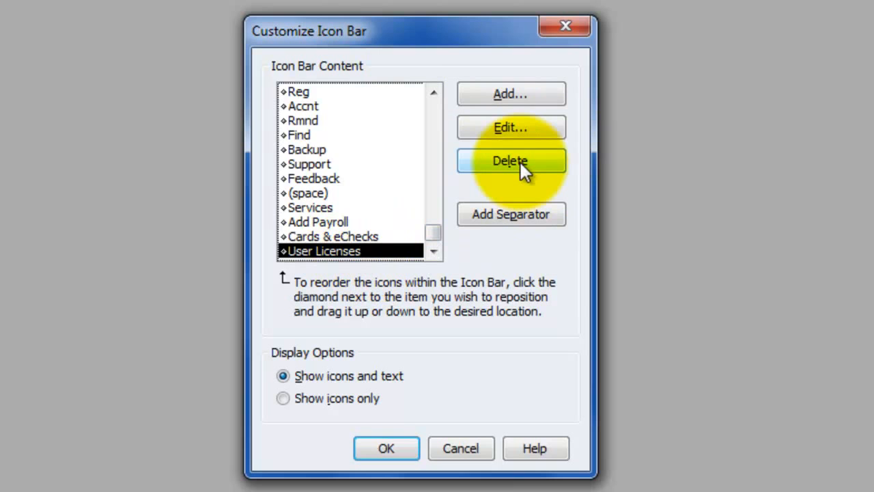
left_click(511, 160)
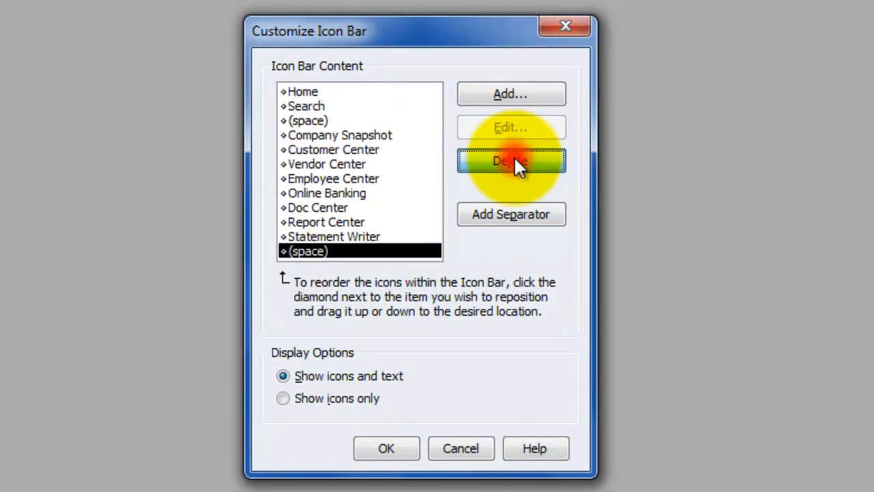
left_click(511, 159)
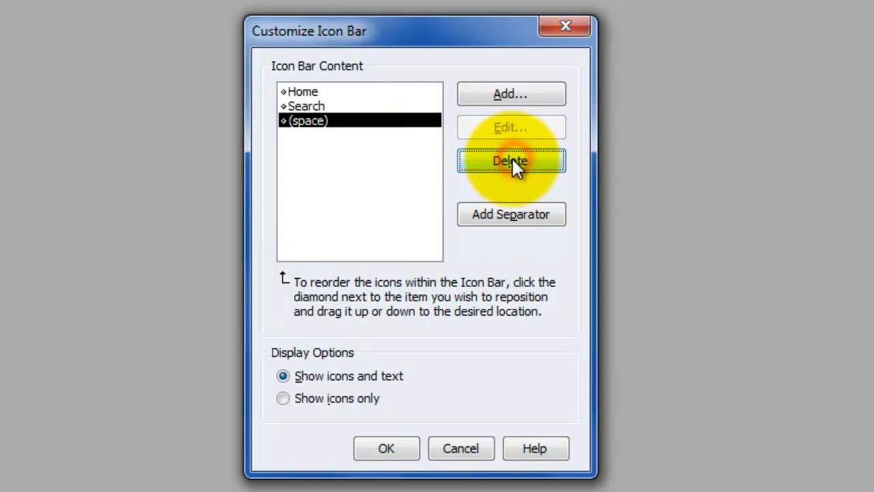
left_click(510, 160)
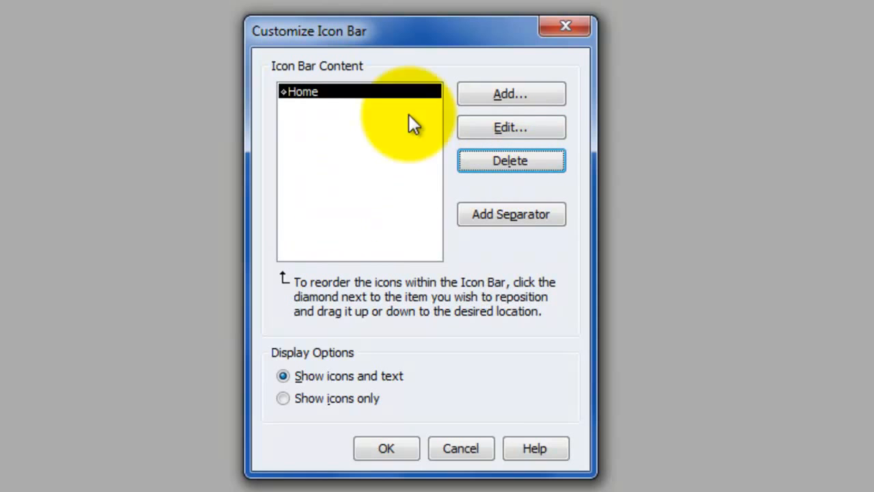
Step: Add a Backup shortcut, drag it above Home and apply the trimmed icon bar
left_click(510, 94)
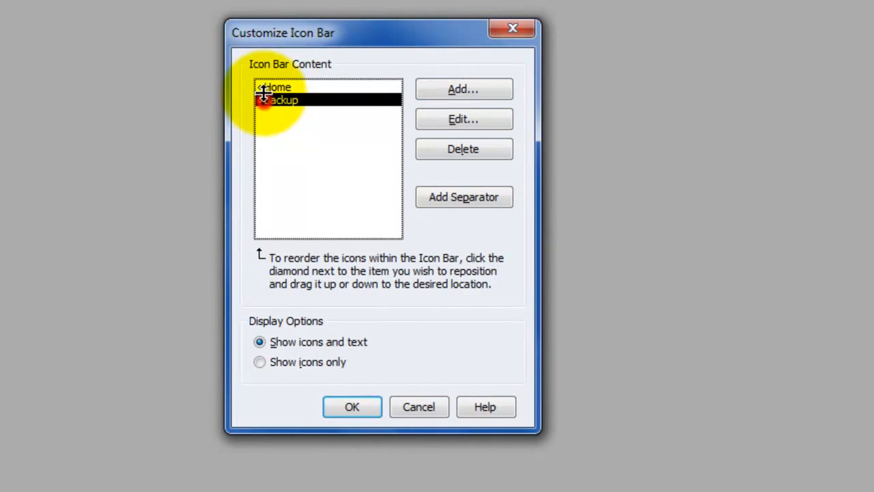
left_click_drag(260, 101, 260, 87)
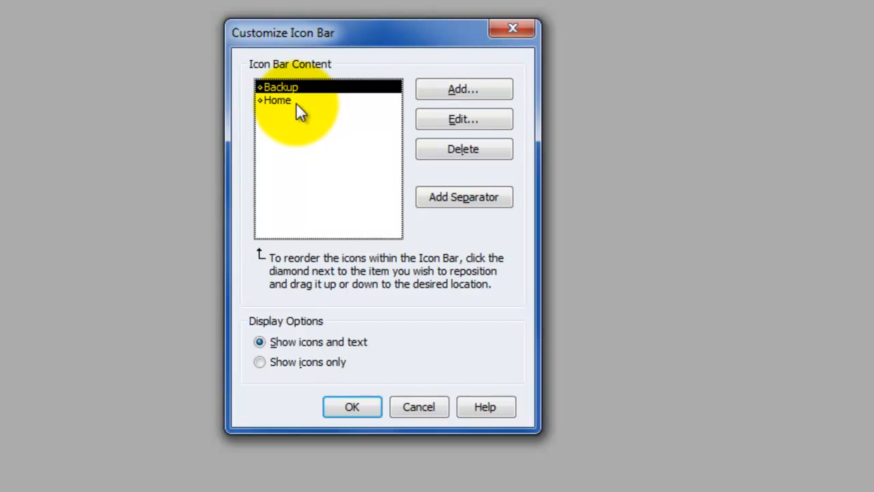
mouse_move(406, 423)
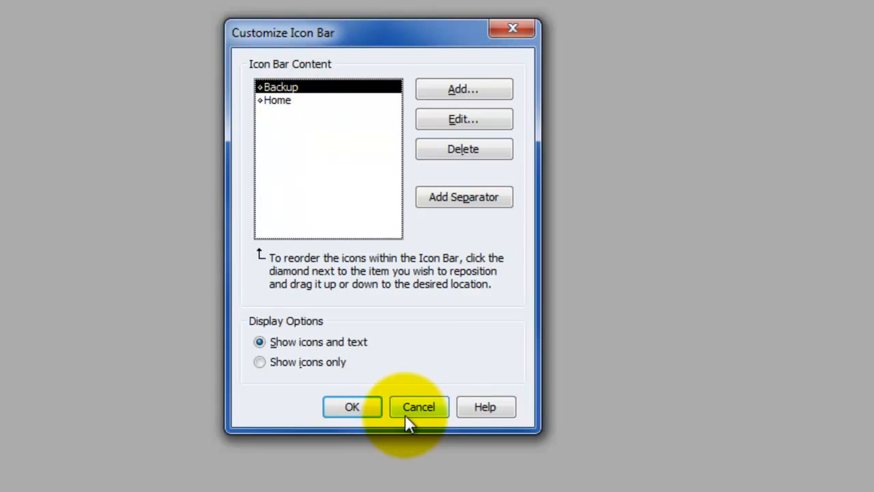
mouse_move(450, 45)
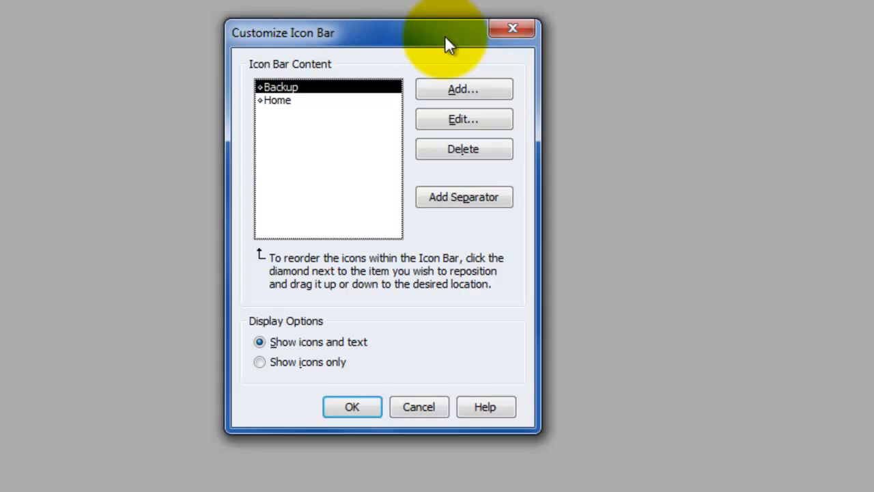
mouse_move(358, 356)
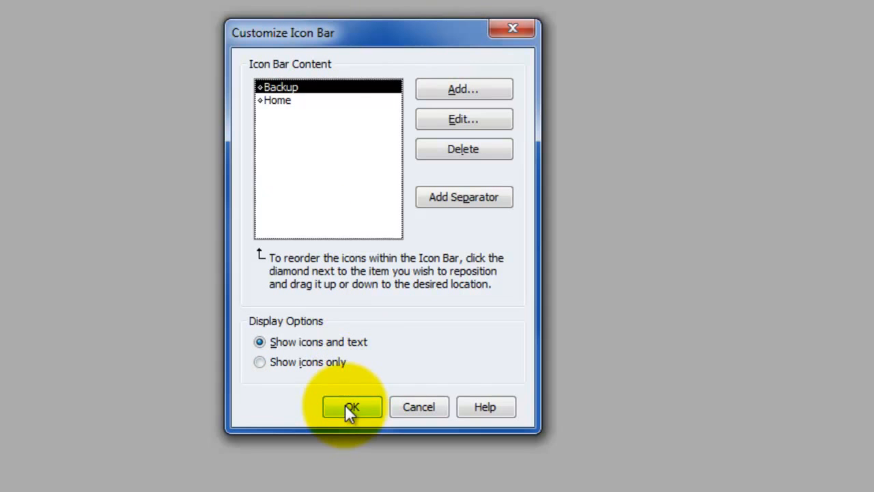
left_click(352, 406)
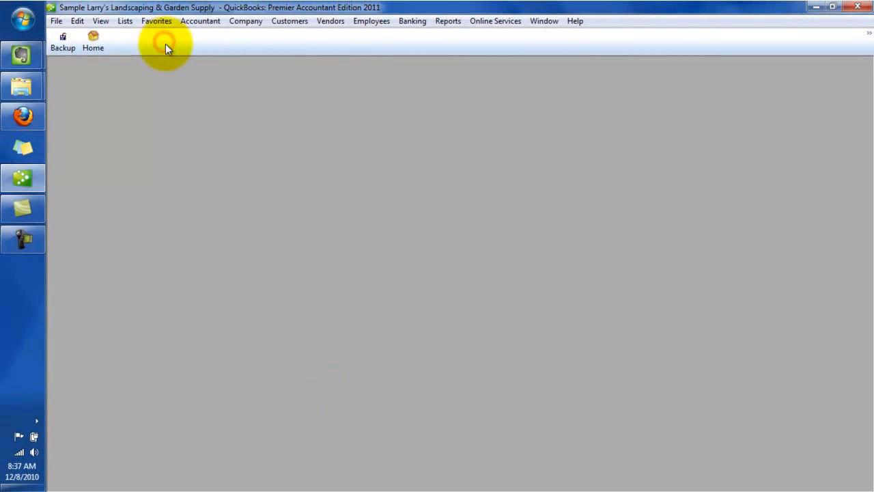
Step: In Customize Icon Bar, cancel the Add dialog and save a separator after Home
right_click(167, 51)
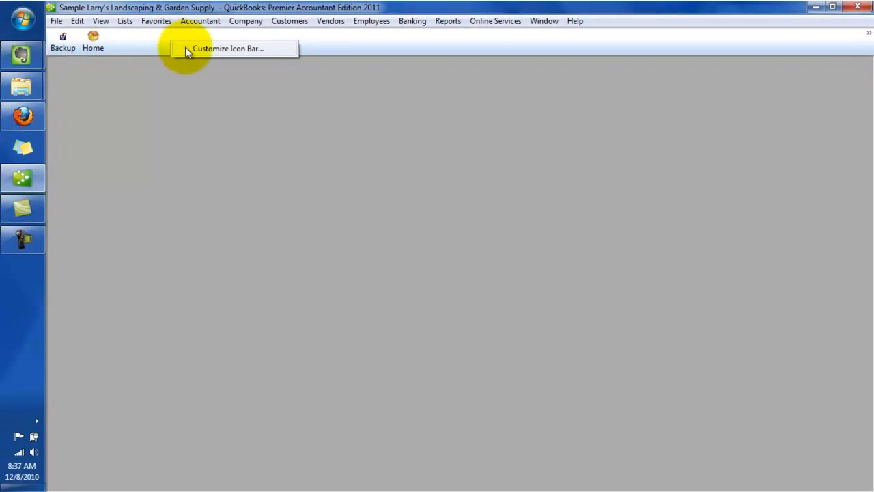
left_click(228, 48)
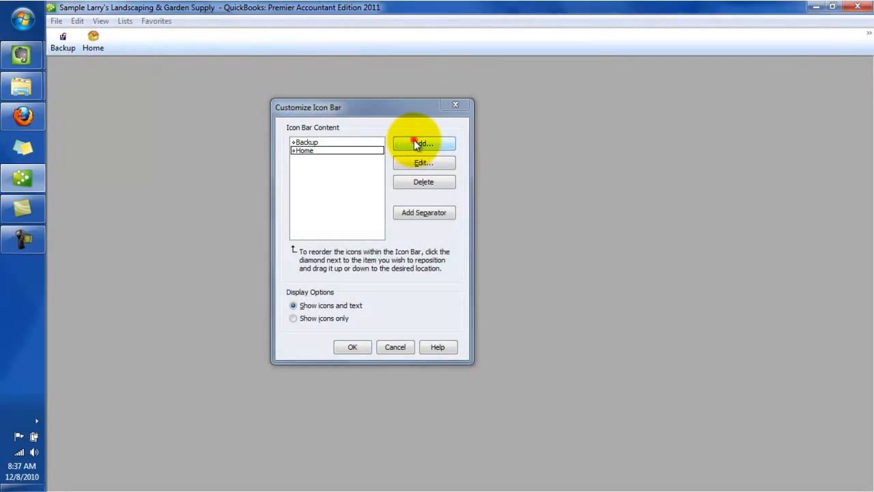
left_click(423, 144)
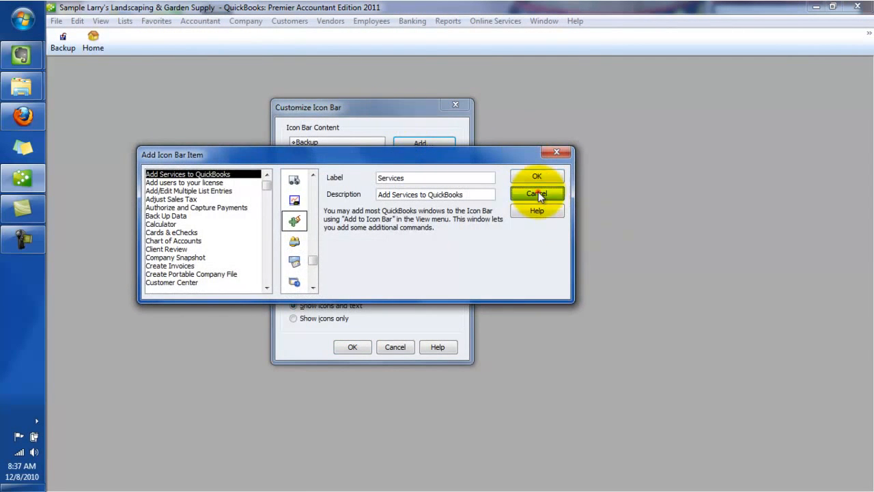
left_click(536, 193)
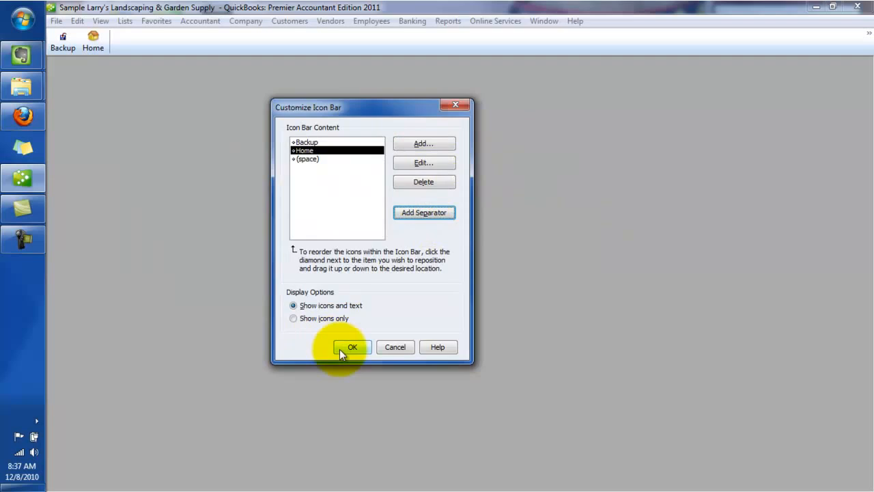
left_click(352, 347)
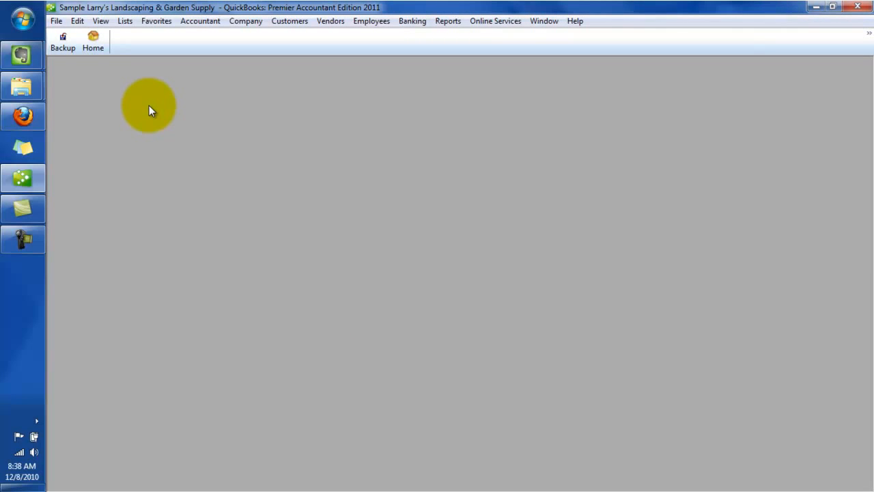
Step: From Vendors > Enter Bills, add a Bill shortcut to the icon bar and close the window
left_click(330, 20)
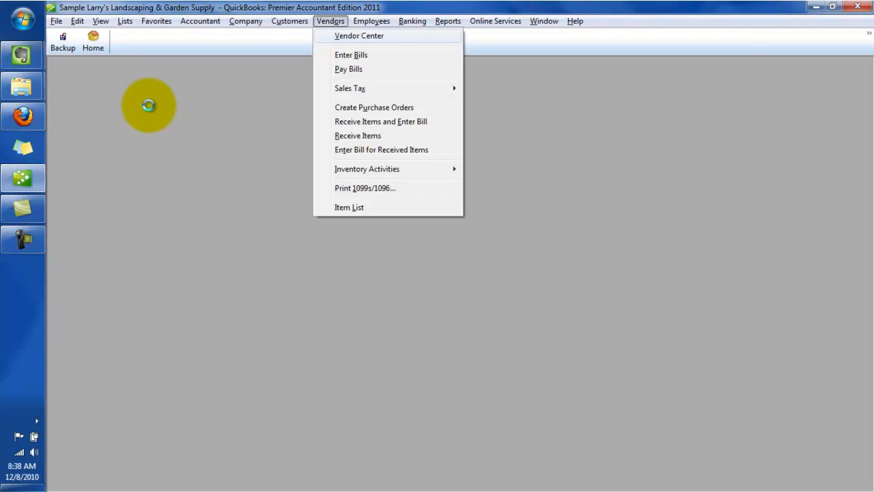
left_click(351, 55)
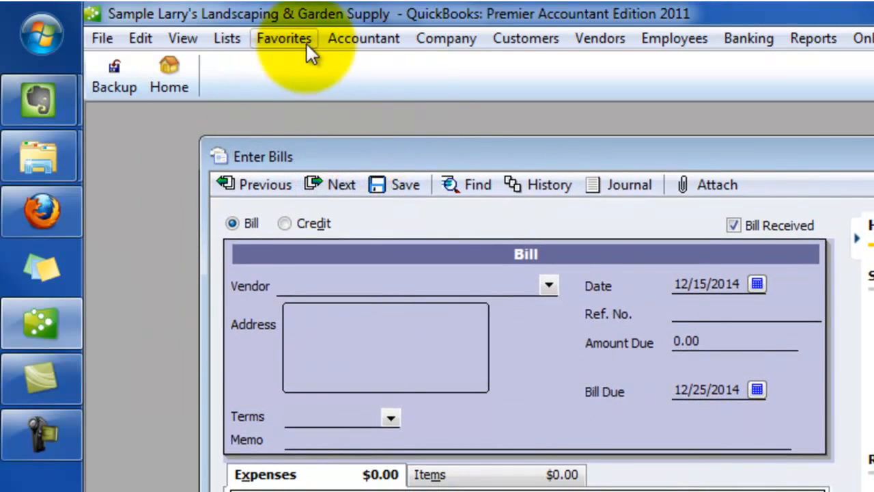
left_click(183, 37)
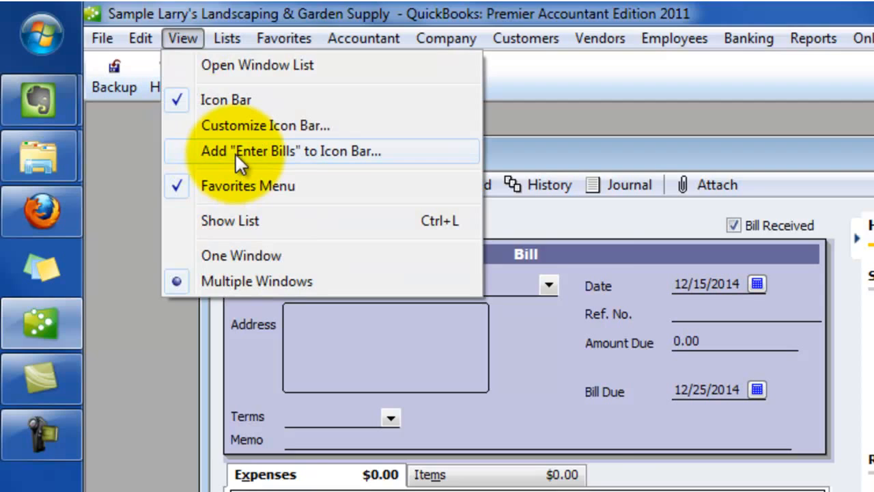
left_click(295, 151)
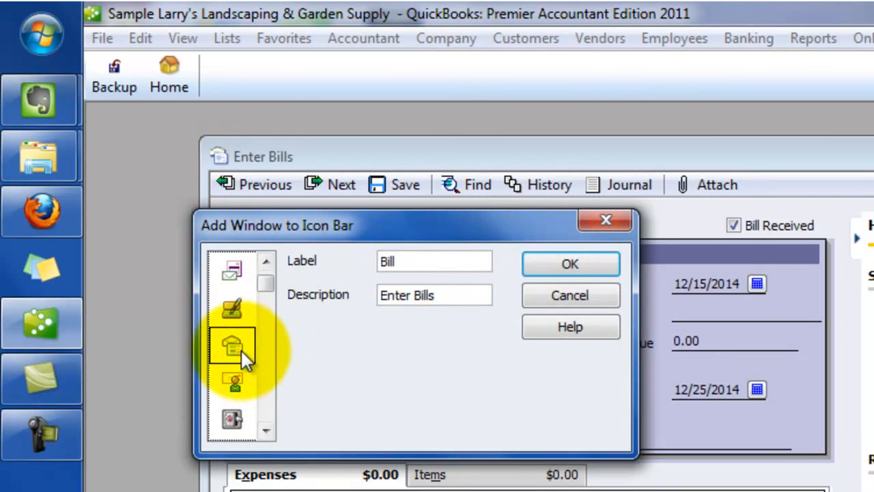
left_click(569, 264)
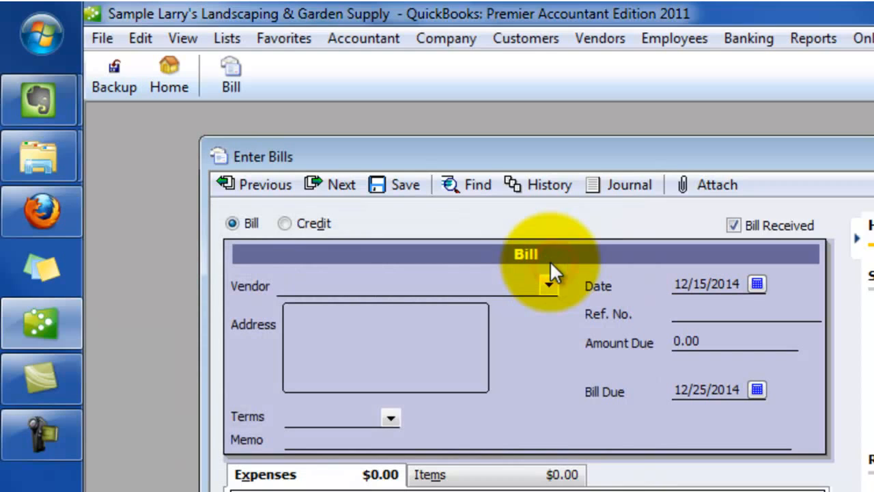
left_click(598, 86)
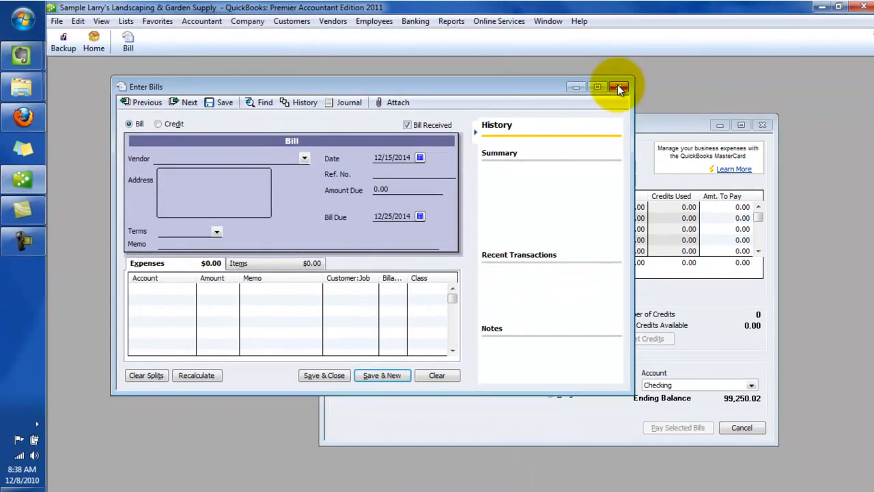
left_click(619, 86)
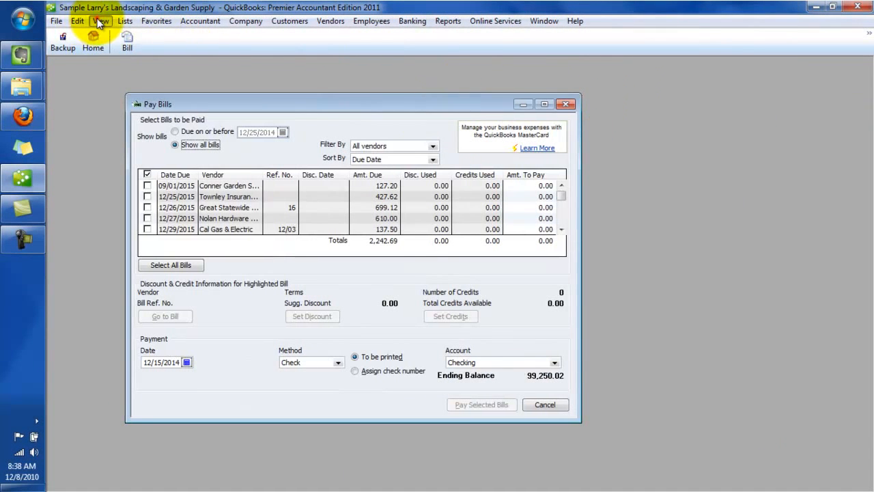
Step: Add a Pay Bills shortcut with a chosen icon to the icon bar and close Pay Bills
left_click(101, 20)
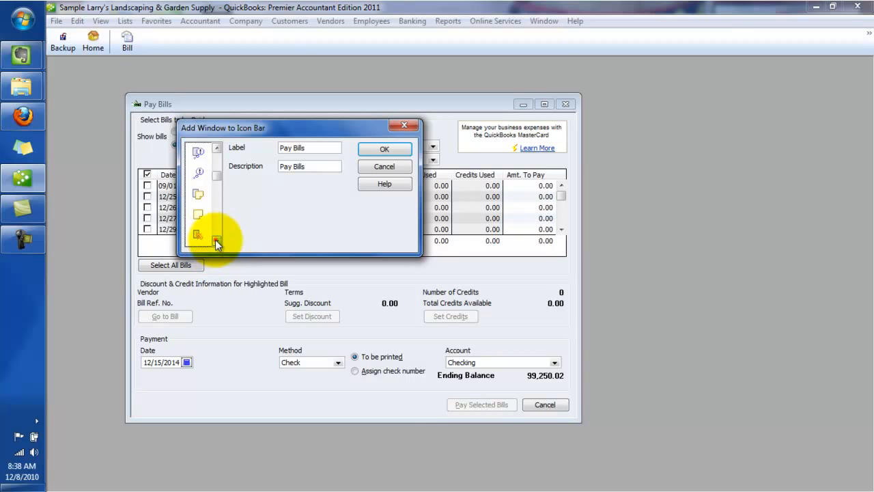
left_click(217, 241)
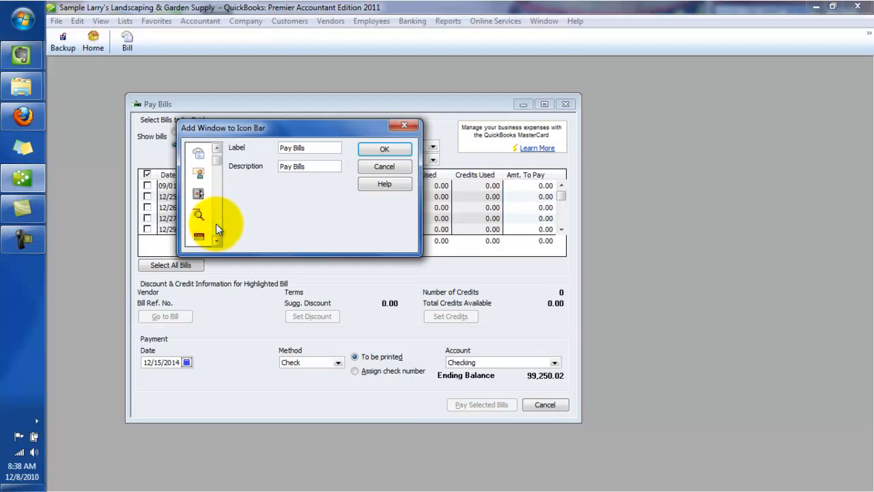
left_click(384, 149)
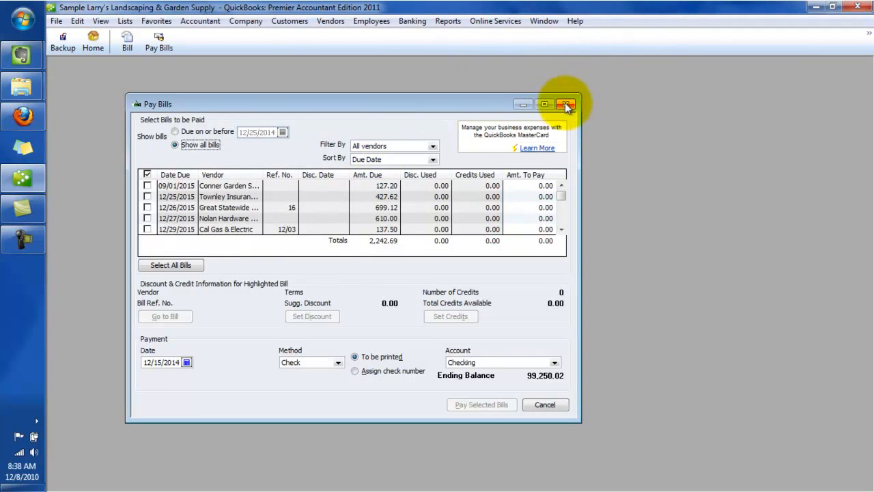
left_click(566, 104)
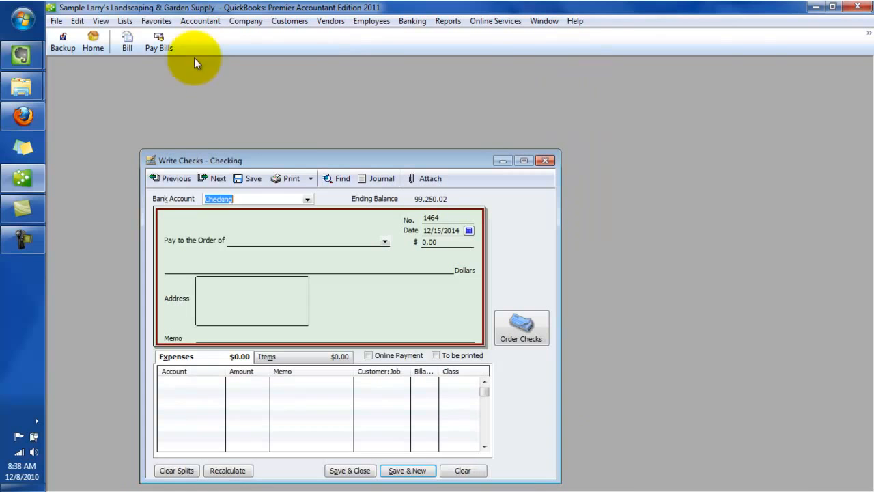
Step: Add a Check shortcut for Write Checks - Checking to the icon bar and close the window
left_click(100, 21)
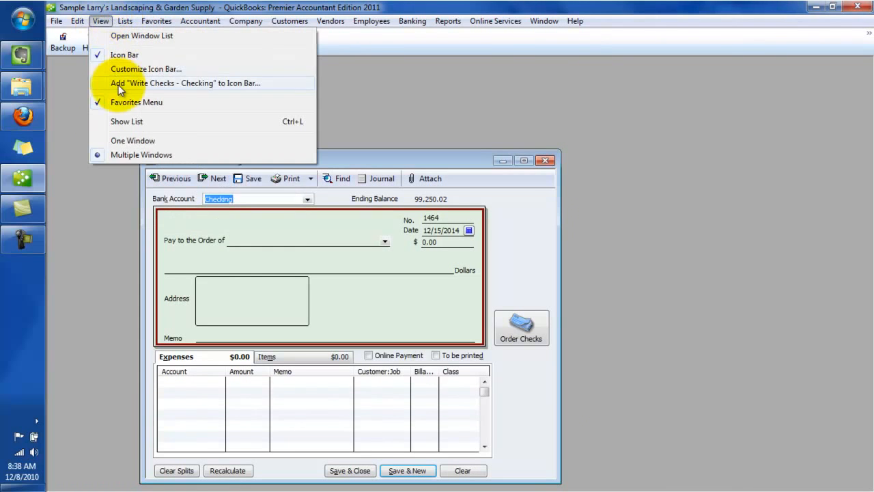
left_click(185, 83)
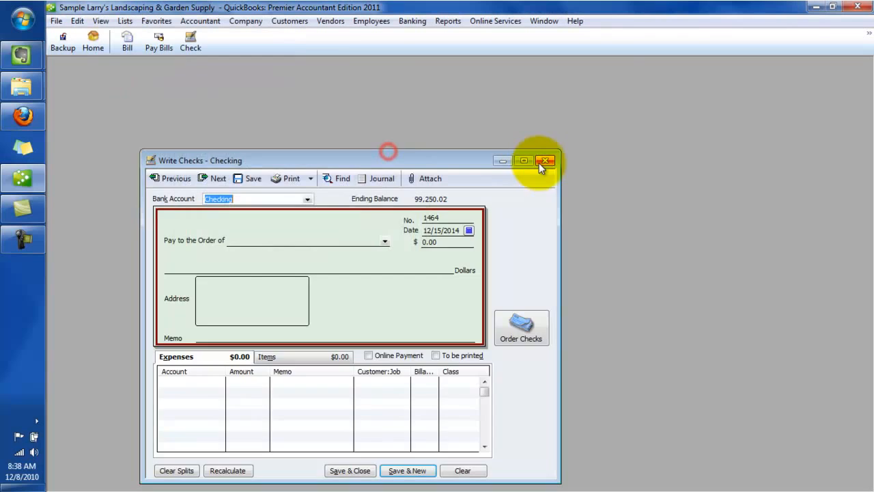
left_click(546, 161)
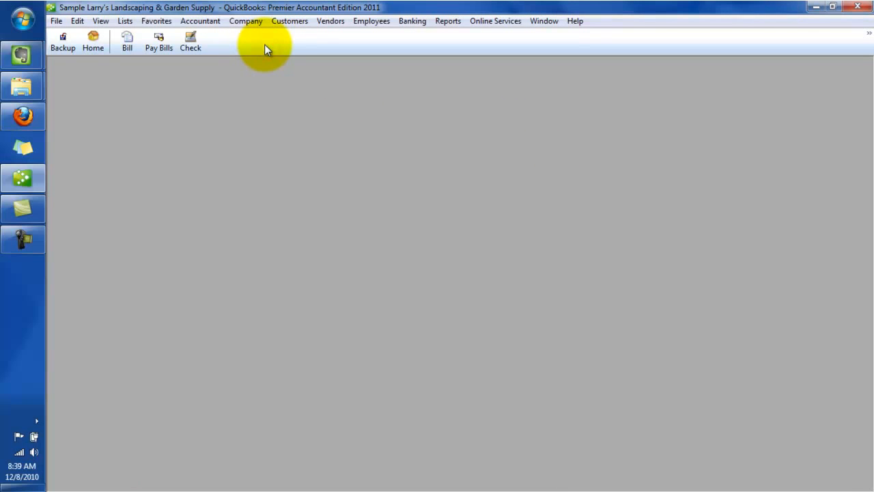
Step: Via Customize Icon Bar, add a separator after the Check shortcut
right_click(266, 52)
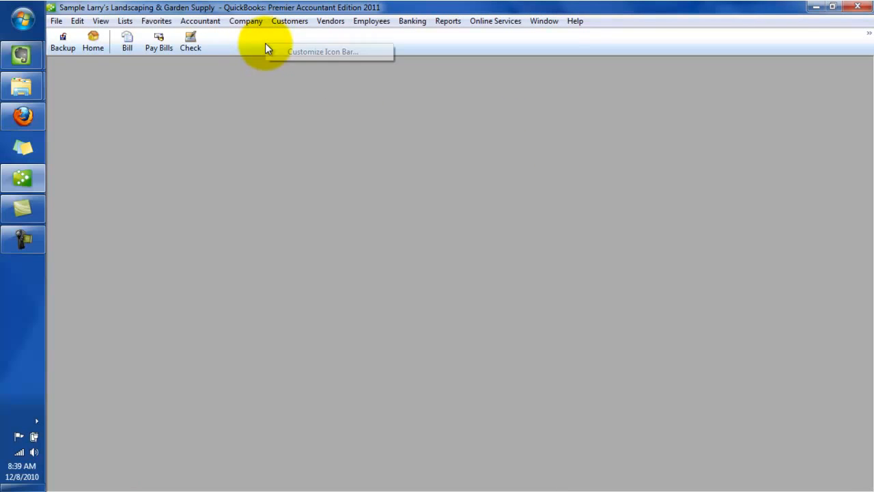
left_click(322, 51)
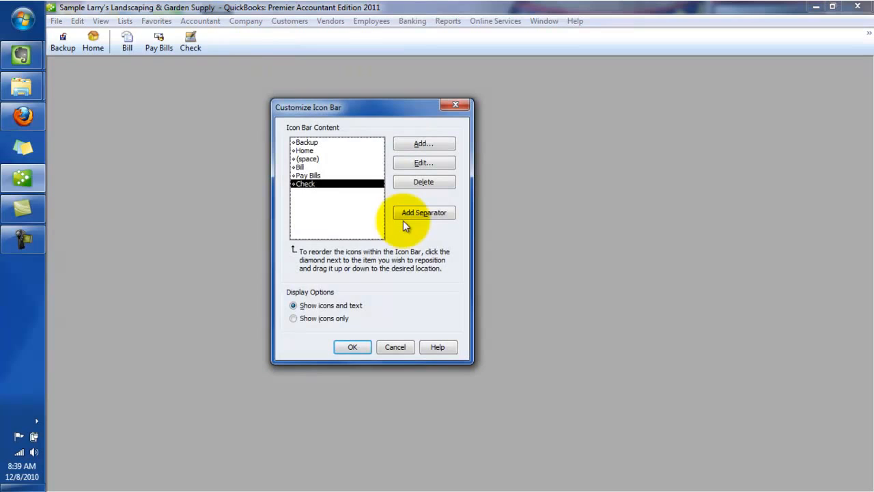
left_click(352, 347)
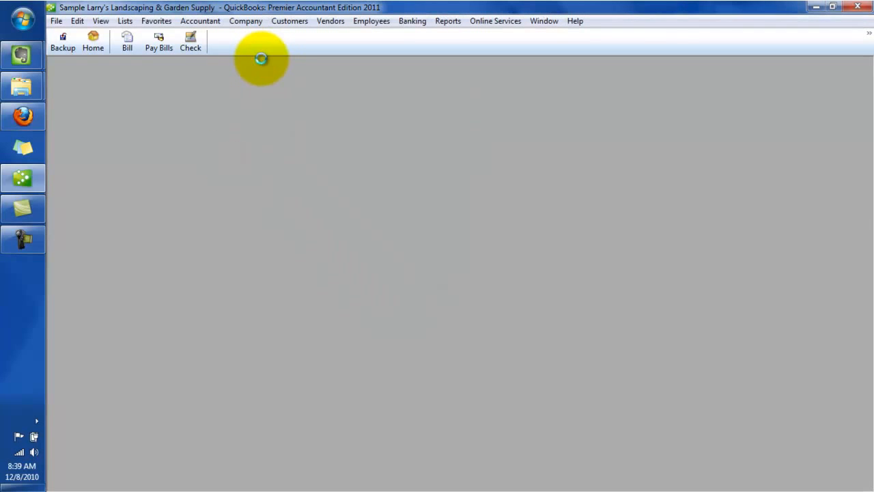
Step: Add an Invoice shortcut for Create Invoices to the icon bar and close the invoice window
left_click(101, 20)
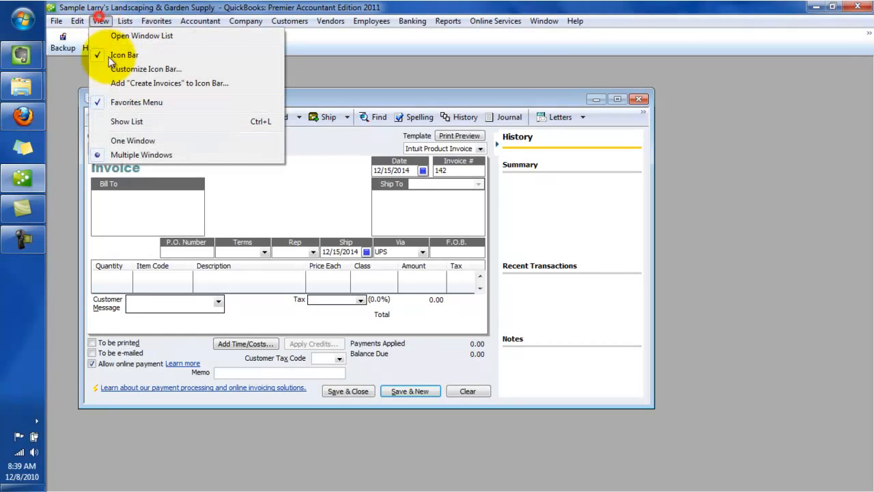
left_click(168, 82)
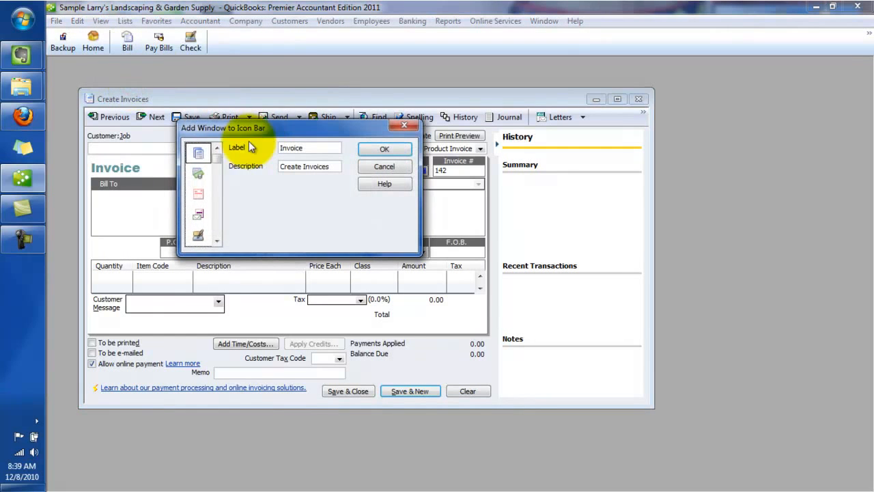
left_click(384, 149)
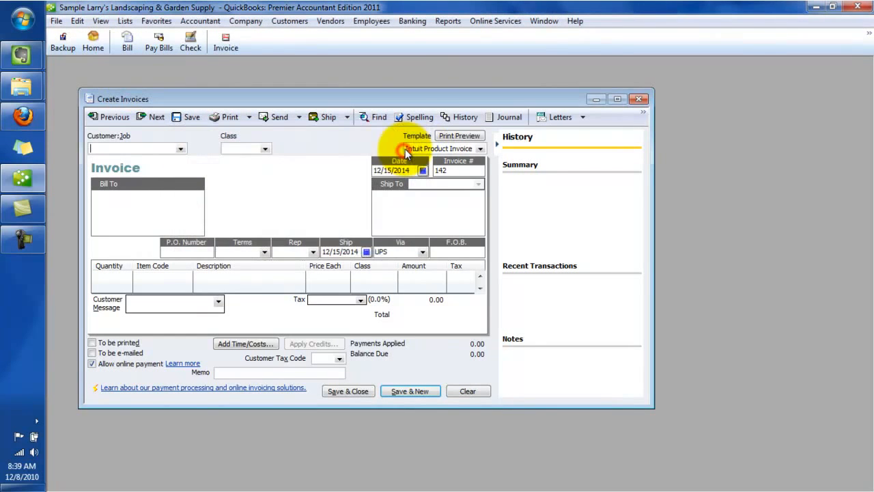
left_click(639, 99)
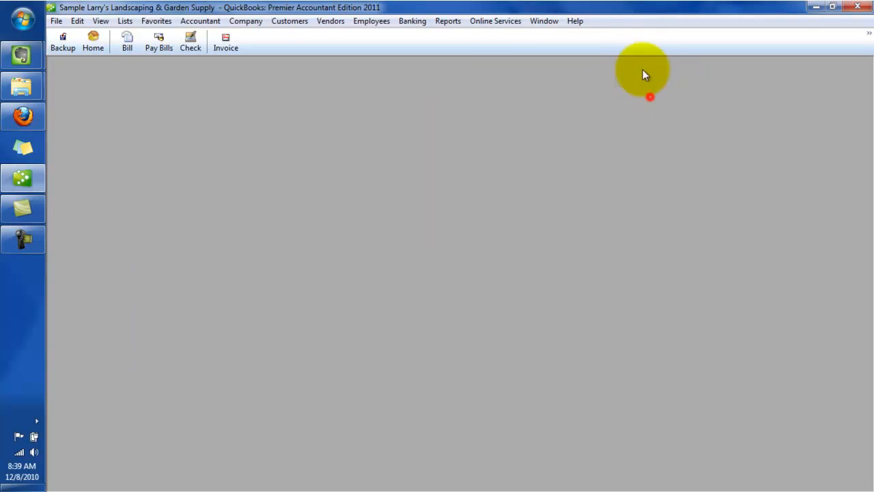
Step: Open Receive Payments, dismiss the browser pop-up and add a Payment shortcut with a chosen icon
left_click(289, 20)
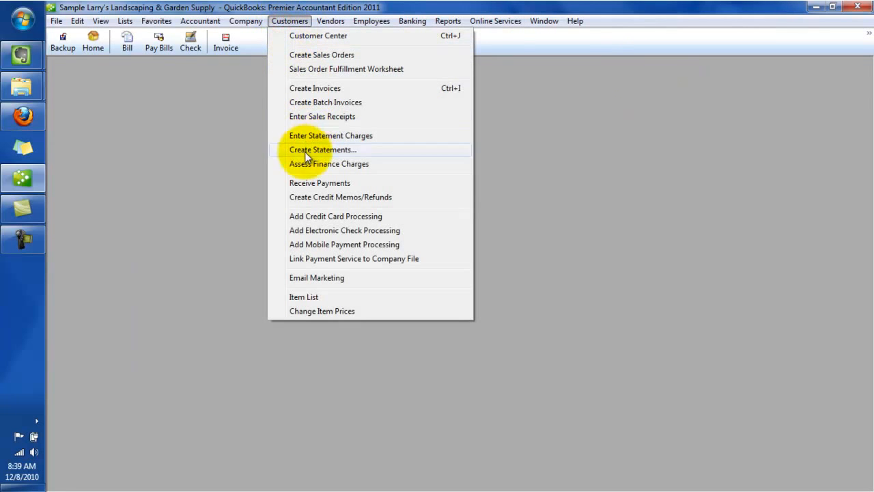
mouse_move(303, 169)
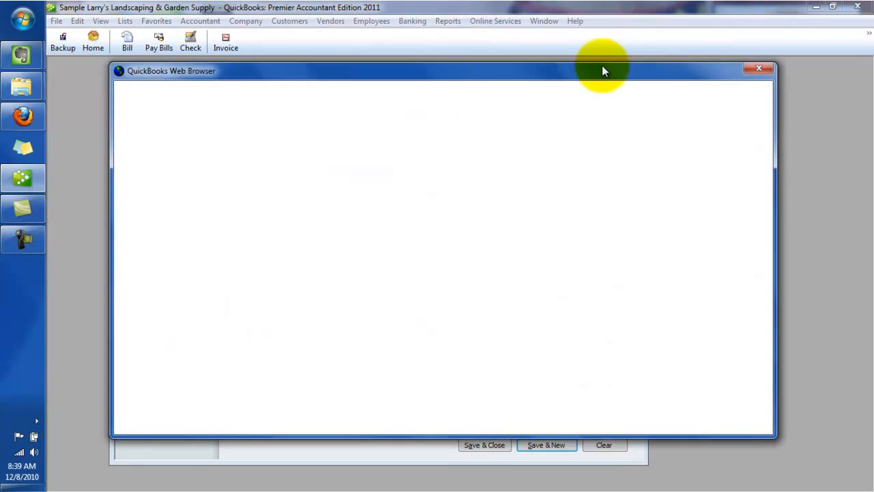
left_click(758, 68)
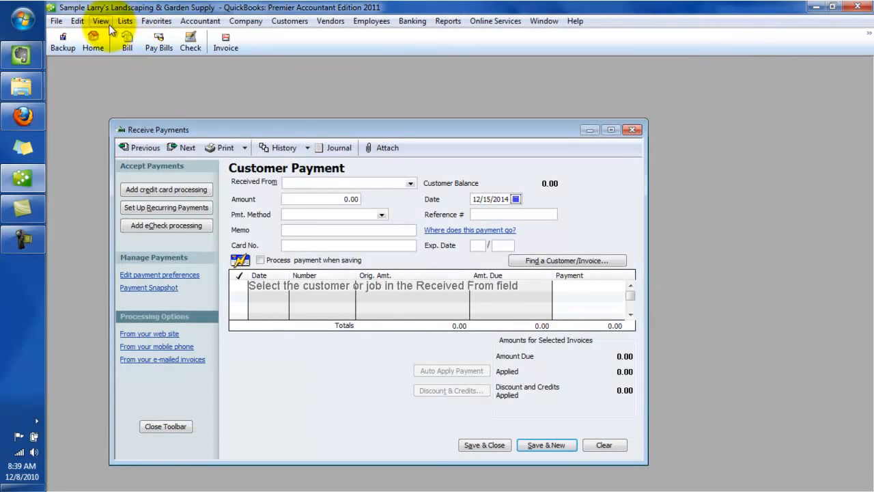
left_click(100, 20)
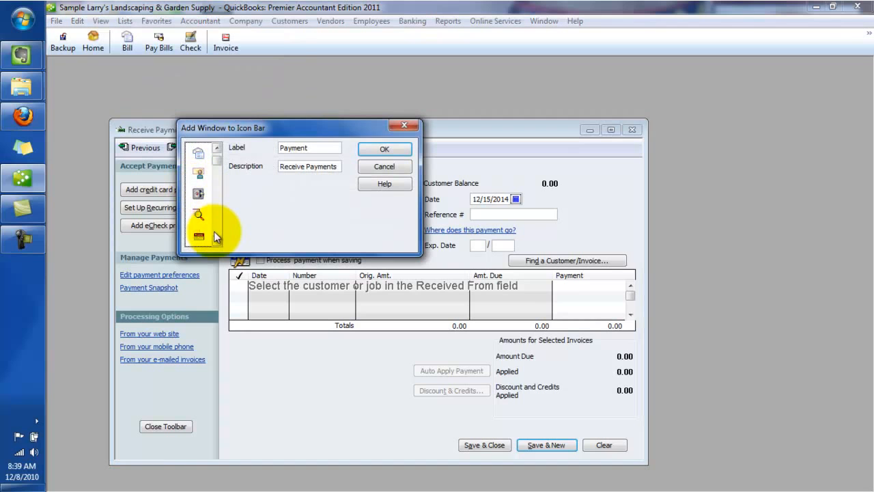
left_click(217, 149)
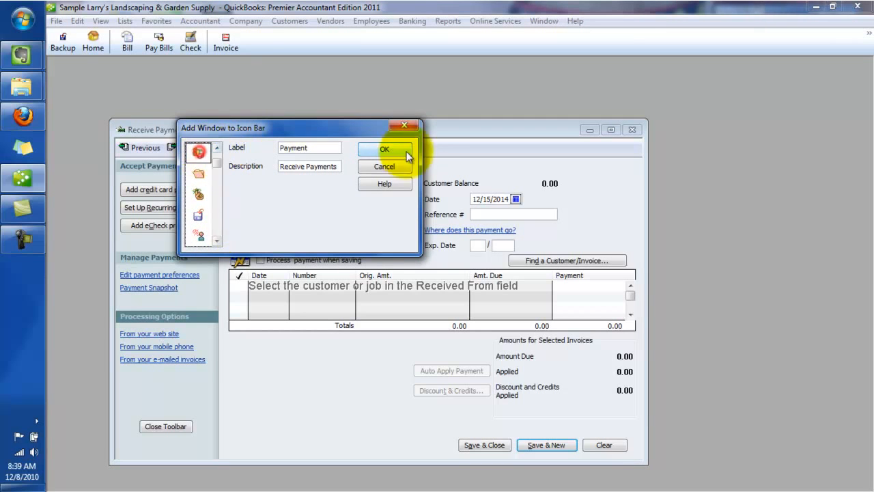
left_click(384, 149)
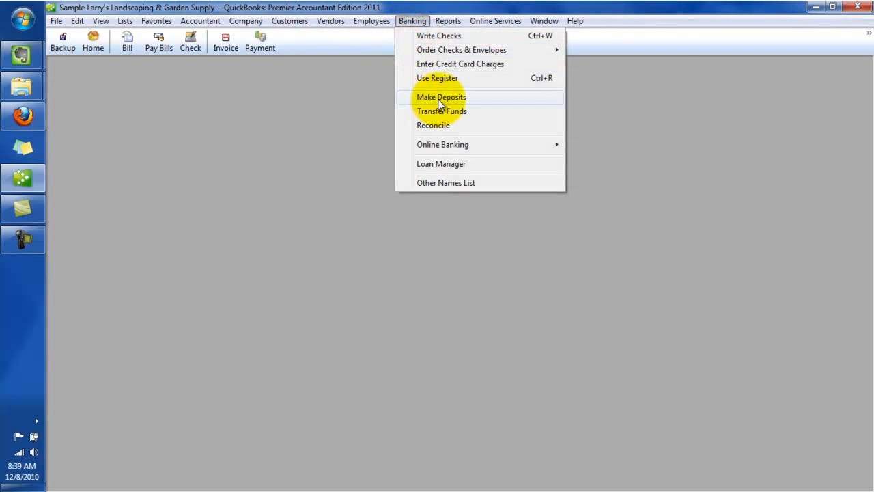
Step: Open Banking > Make Deposits and add a Deposit shortcut to the icon bar
left_click(441, 97)
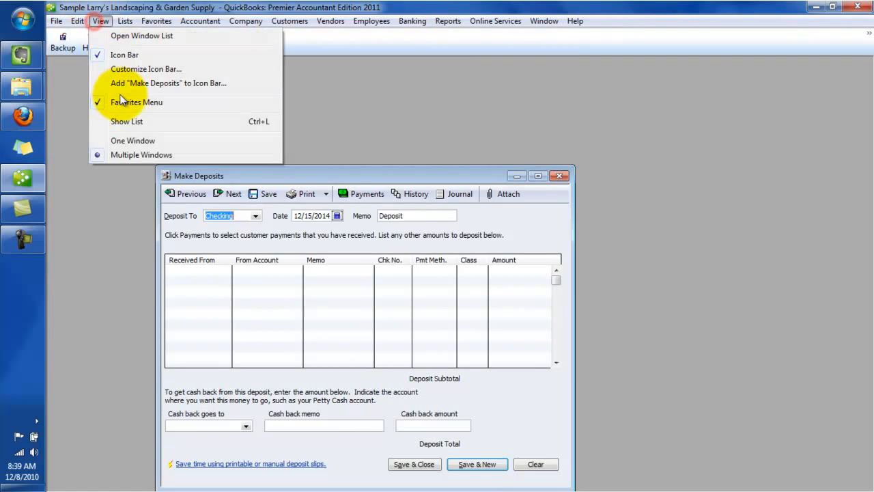
left_click(168, 82)
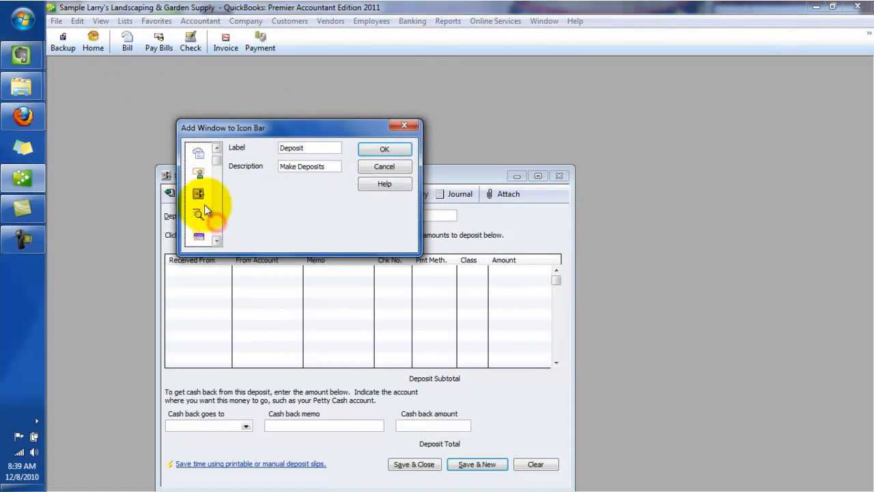
left_click(383, 149)
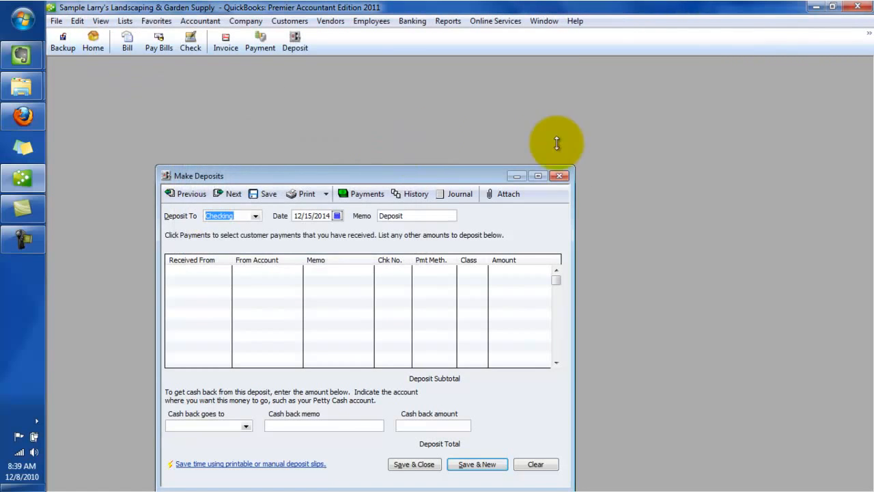
Step: Via Customize Icon Bar, add a separator after the Deposit shortcut
right_click(372, 48)
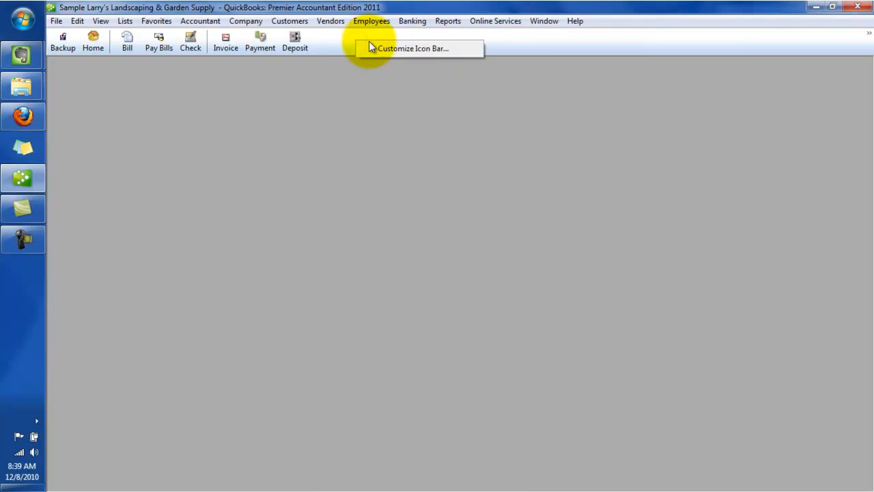
mouse_move(260, 48)
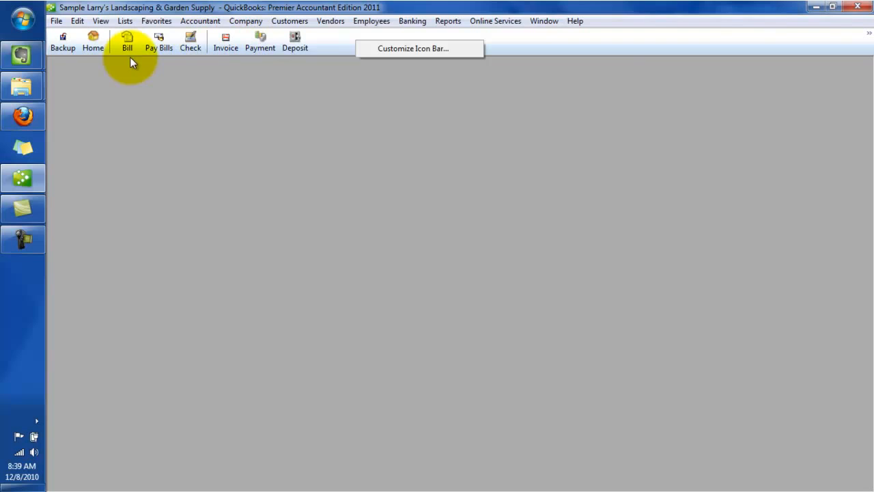
left_click(412, 47)
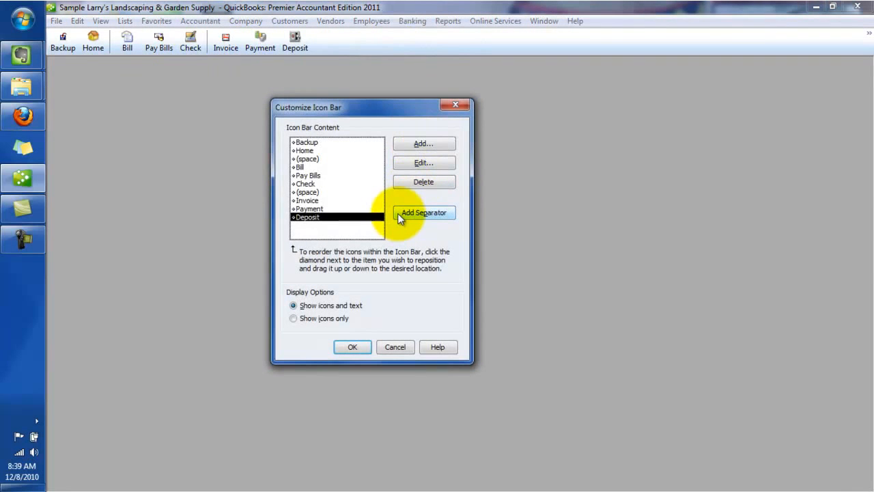
left_click(352, 346)
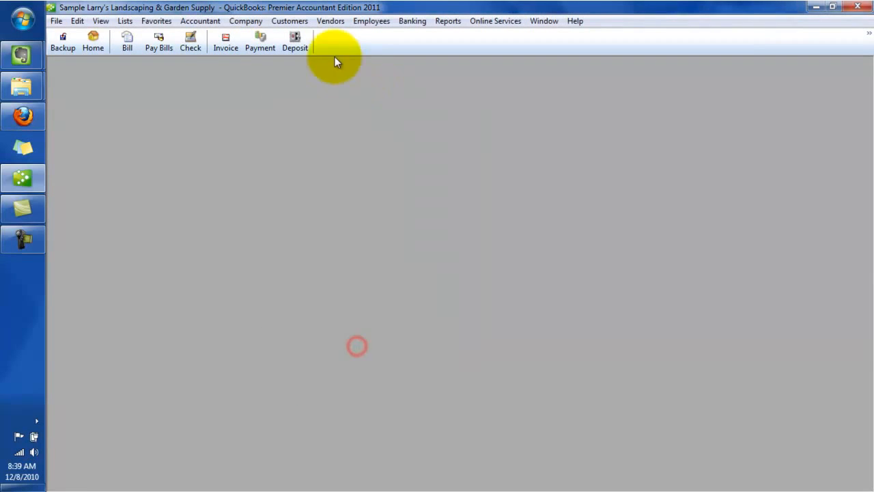
mouse_move(339, 50)
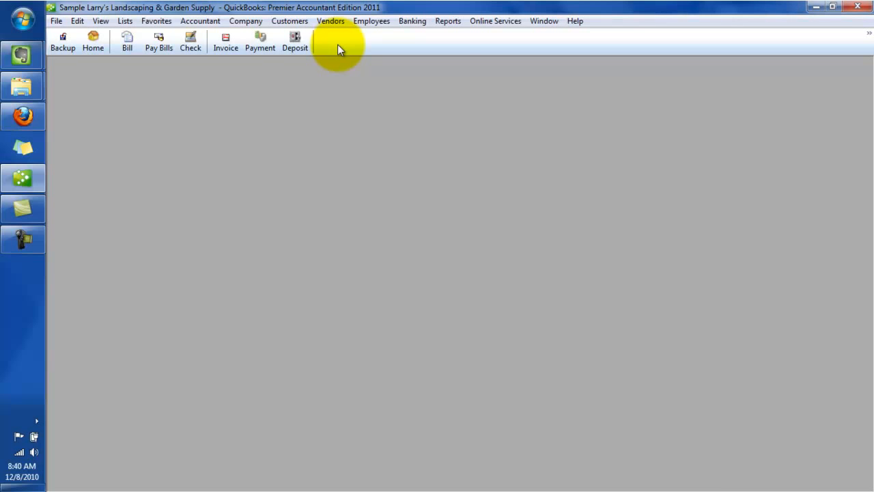
Step: Add a Customer Center shortcut to the icon bar, close the center and reopen Customize Icon Bar
left_click(330, 20)
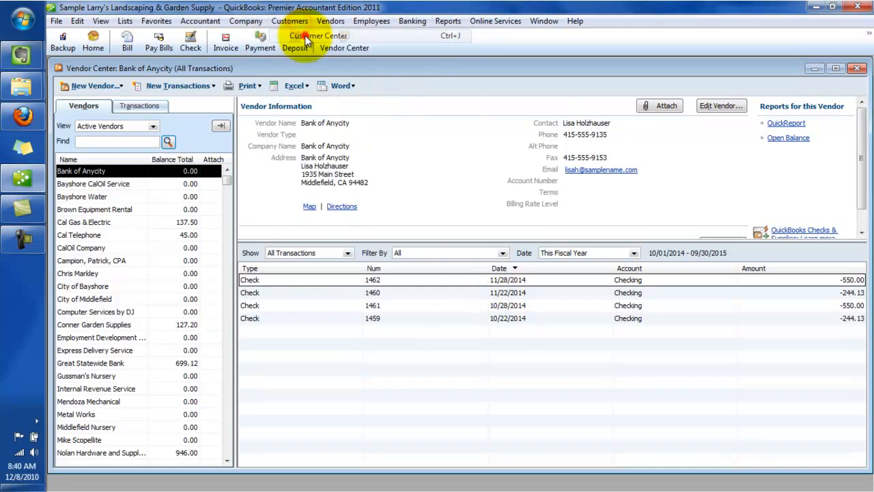
left_click(100, 20)
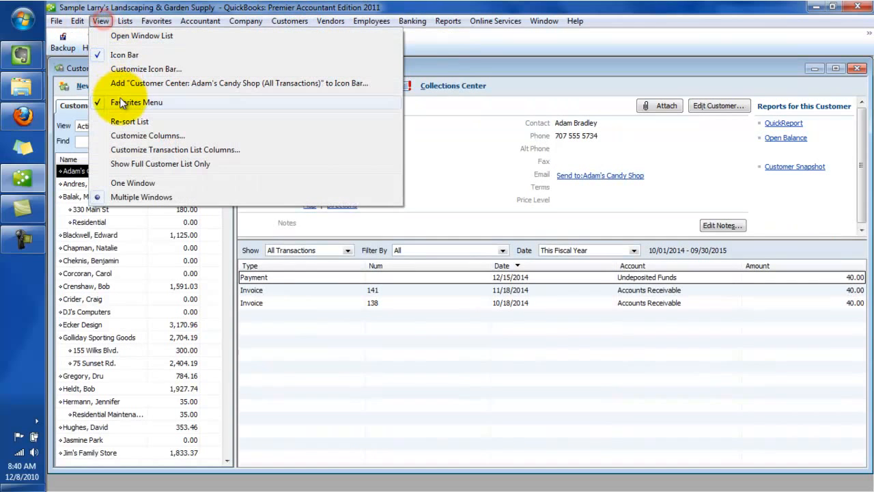
left_click(242, 83)
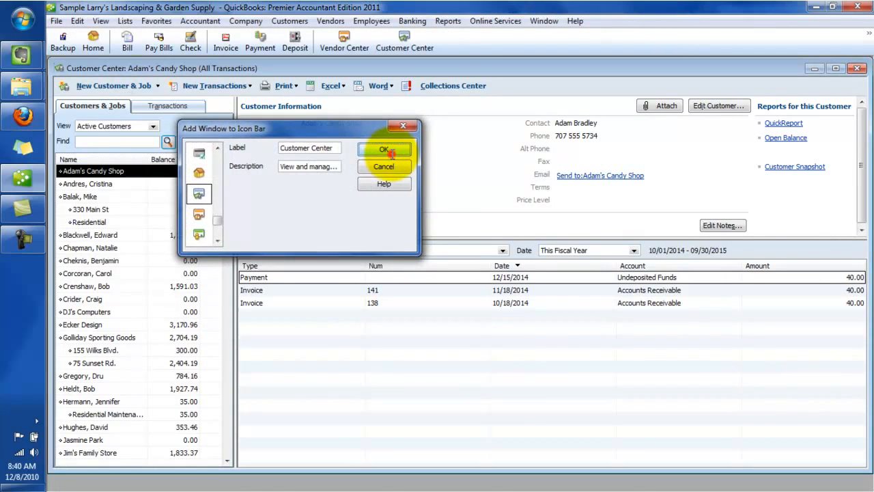
left_click(383, 149)
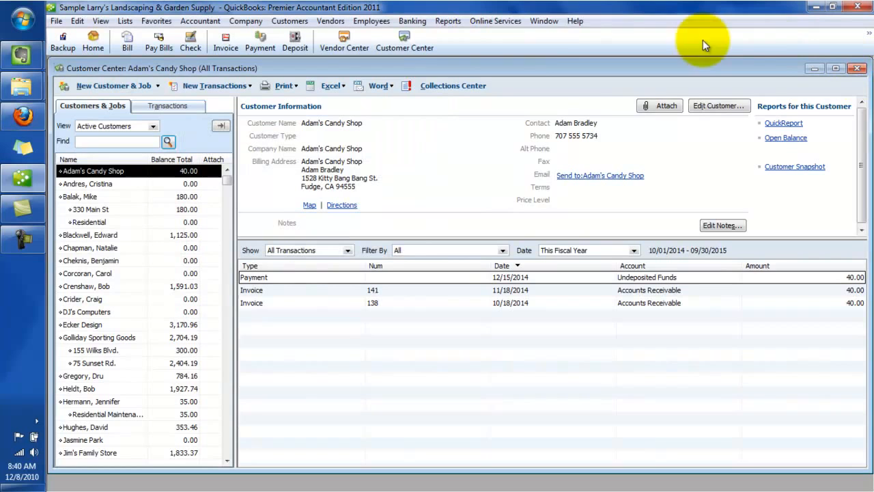
left_click(857, 67)
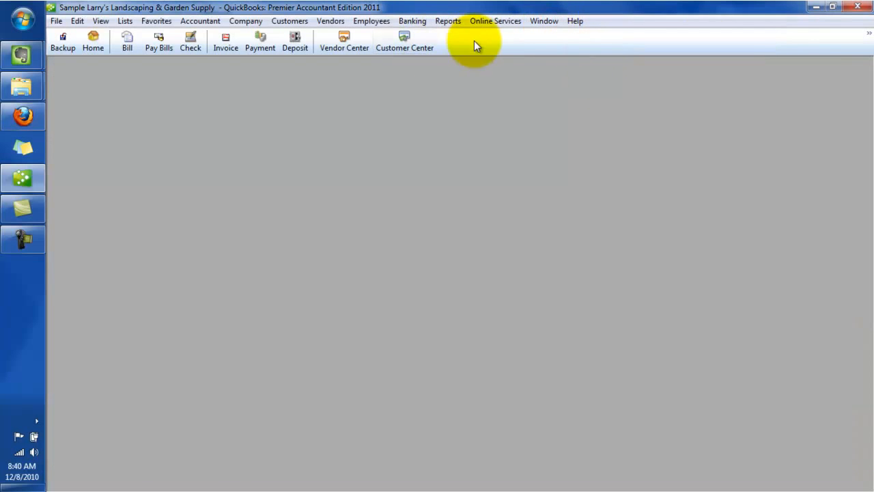
right_click(476, 45)
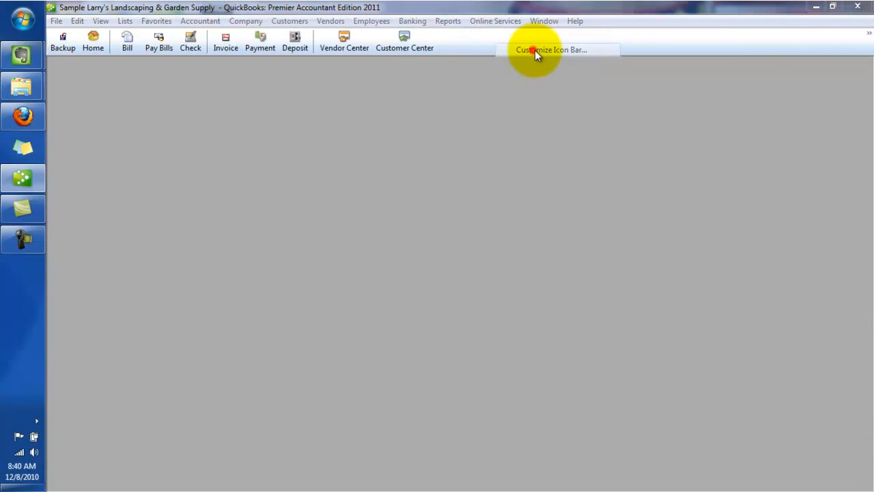
left_click(554, 49)
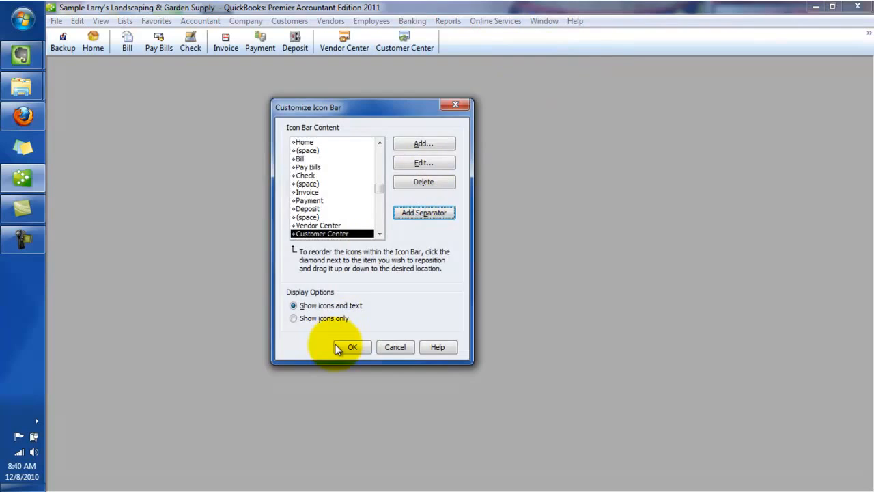
Step: Open Company > Company Snapshot and add a Company Snapshot shortcut to the icon bar
left_click(245, 21)
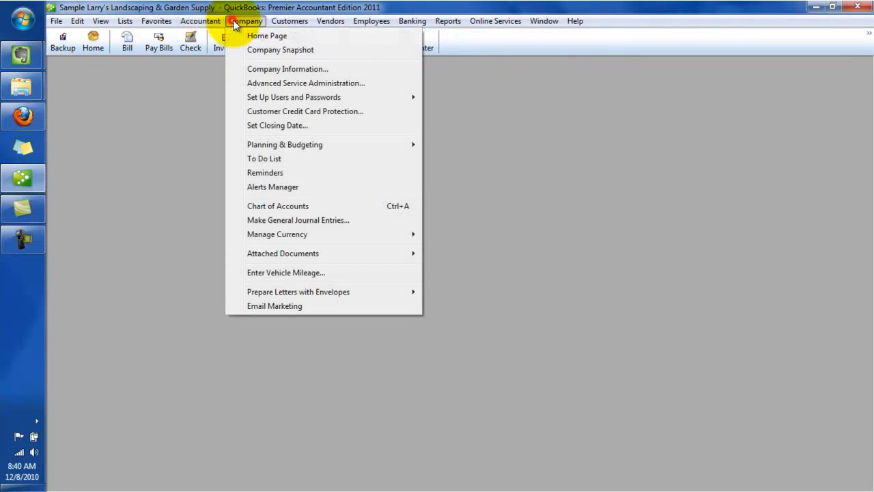
left_click(280, 49)
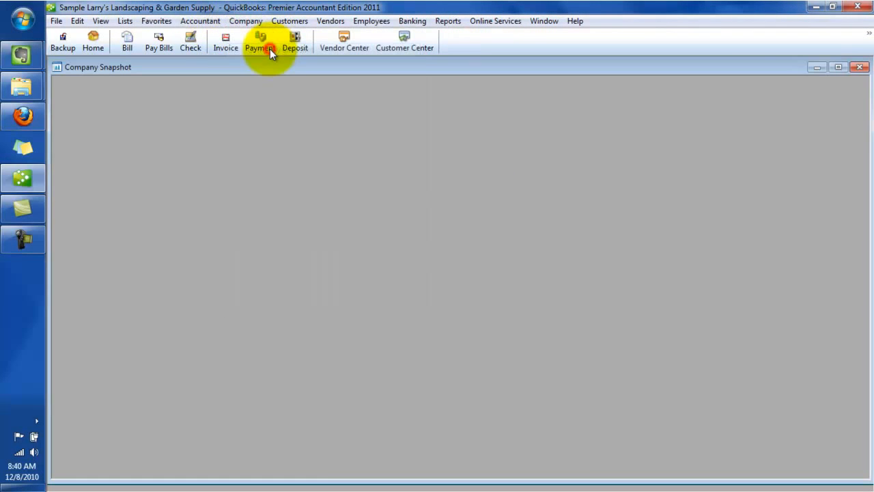
left_click(100, 20)
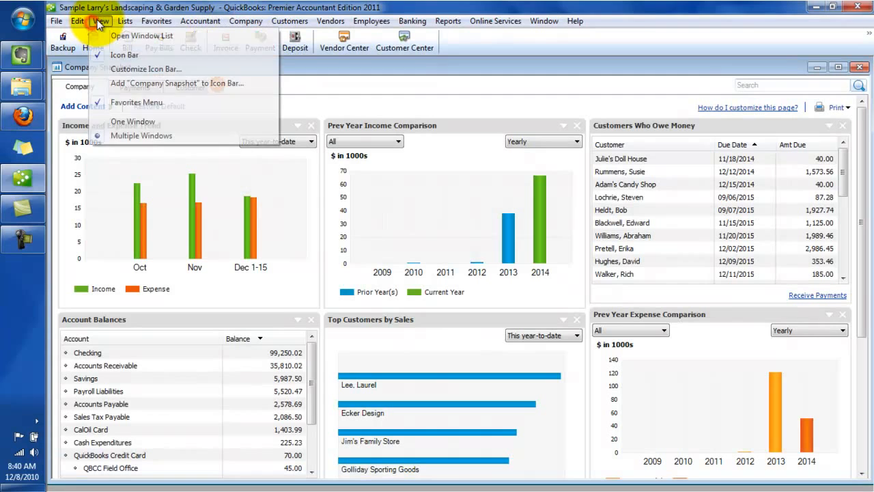
left_click(176, 83)
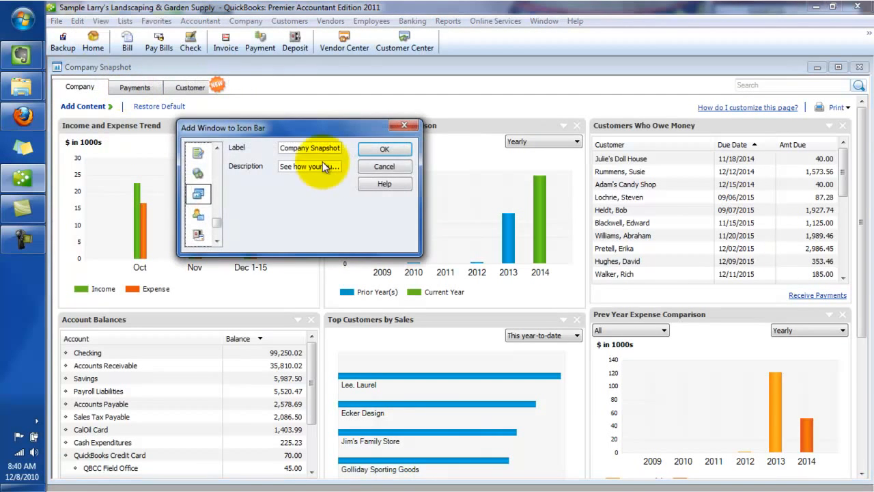
left_click(384, 149)
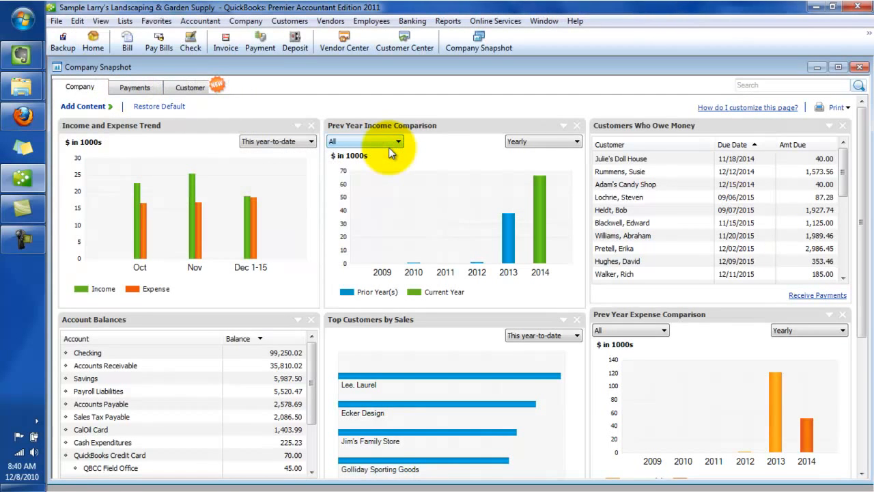
mouse_move(374, 160)
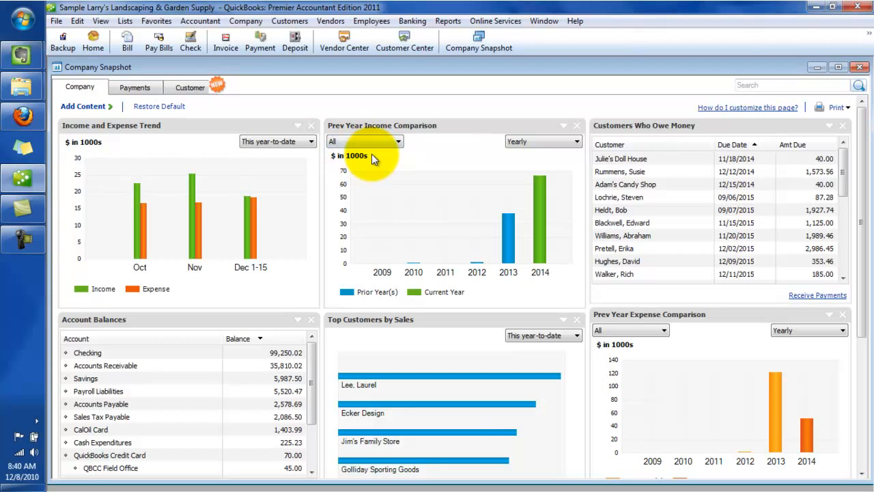
mouse_move(376, 159)
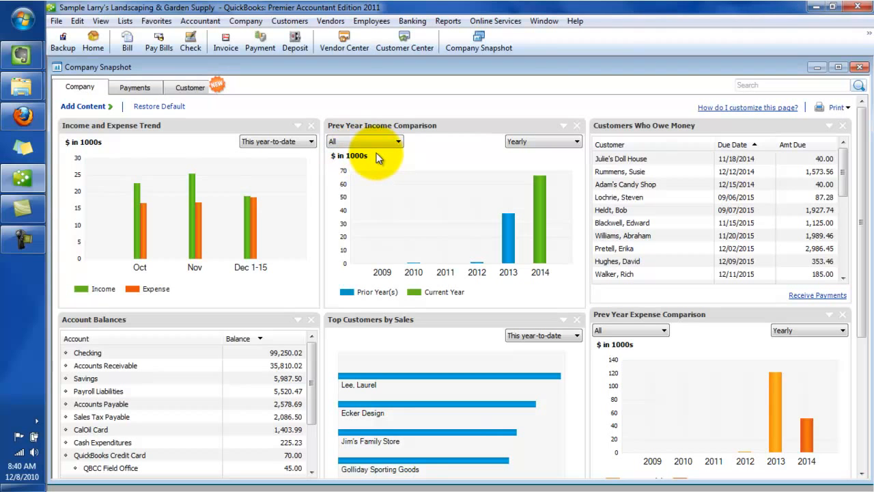
mouse_move(92, 88)
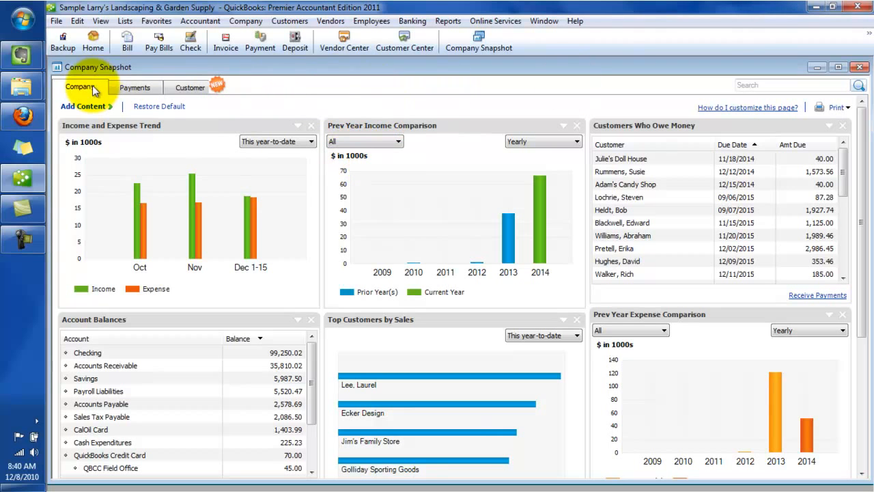
Step: Look over the snapshot's Payments and Customer views, then close the Company Snapshot window
left_click(135, 87)
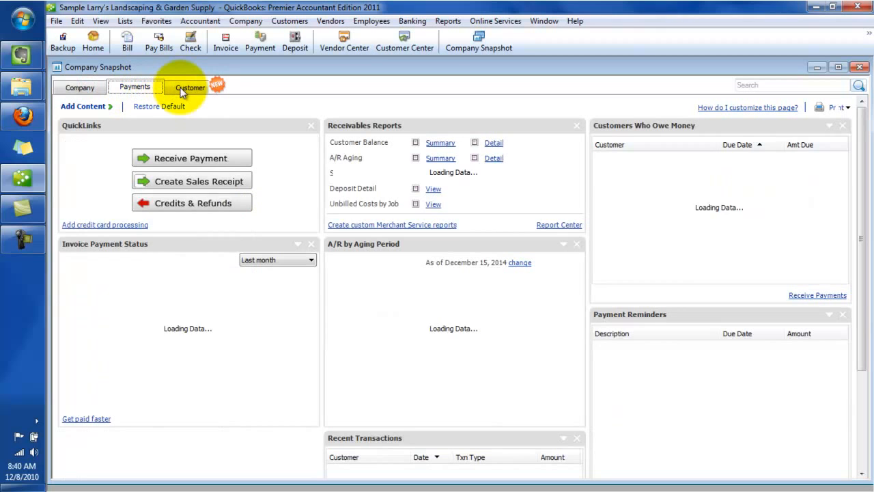
left_click(190, 87)
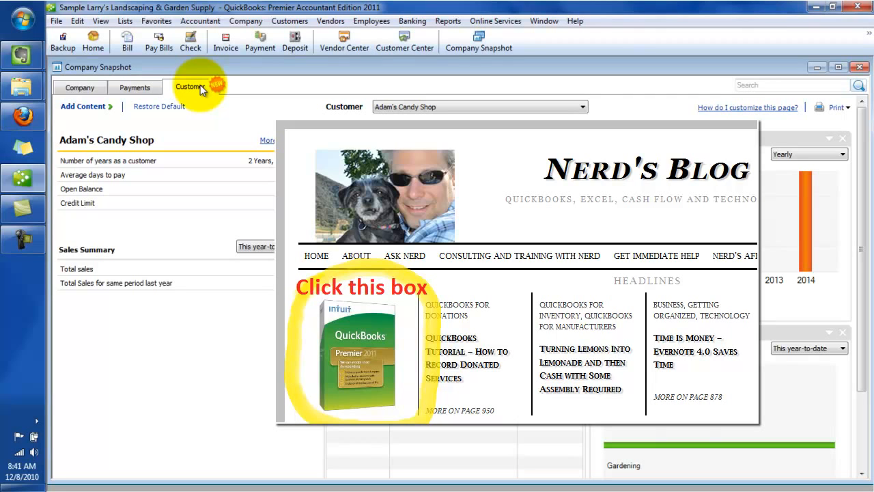
mouse_move(847, 56)
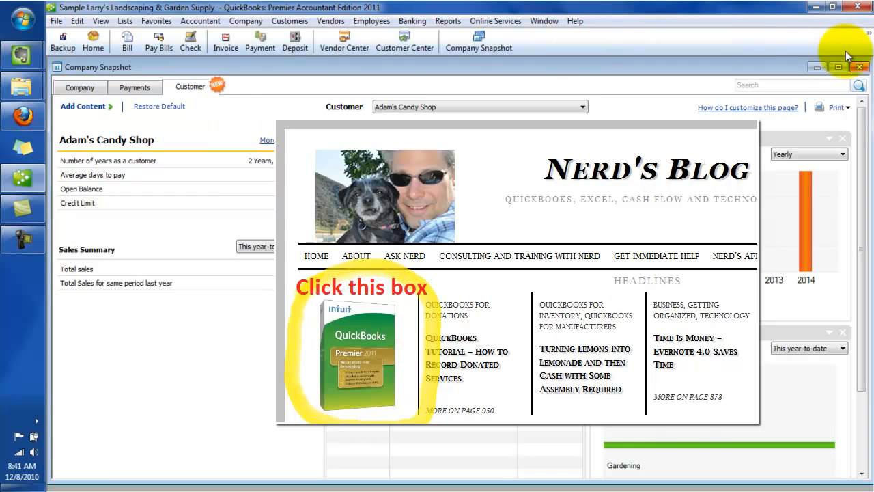
left_click(859, 67)
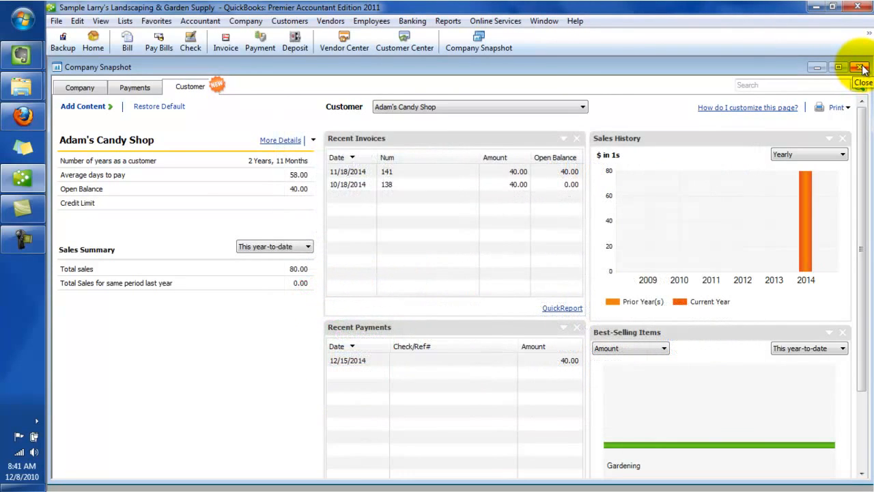
left_click(861, 67)
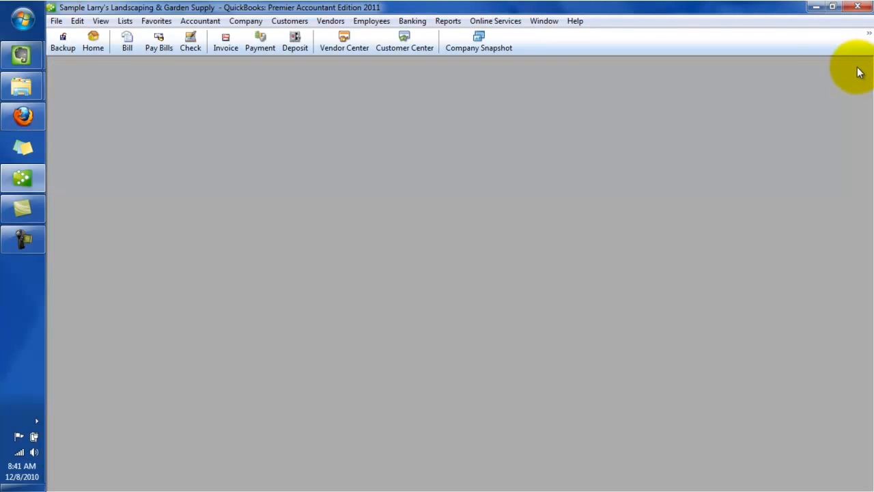
mouse_move(495, 21)
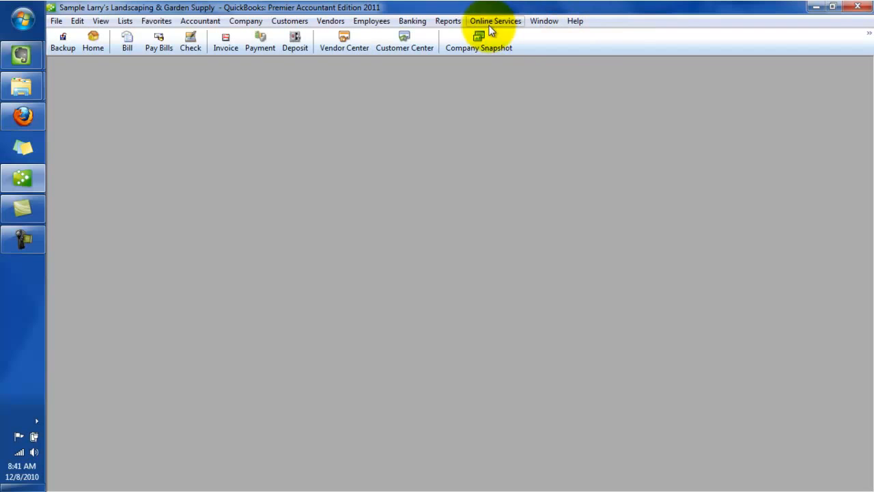
Step: Put the Memorized Report List on the icon bar labelled MemRpts and close the list
left_click(448, 20)
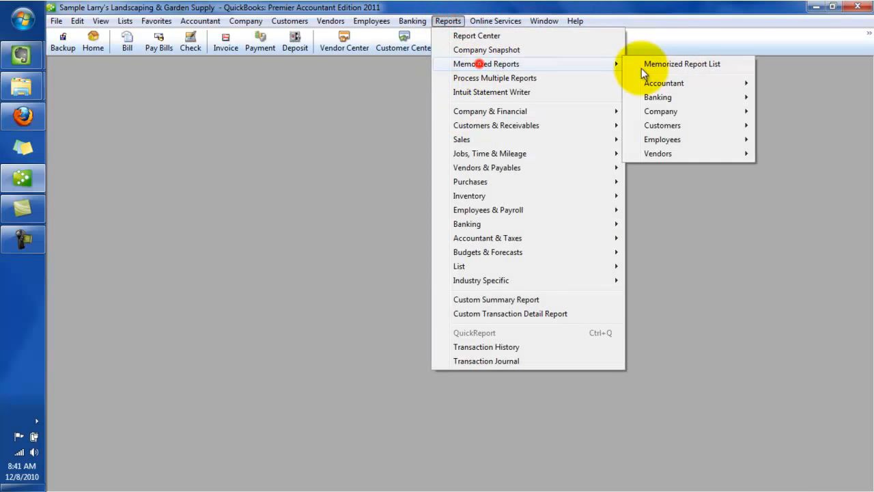
left_click(682, 63)
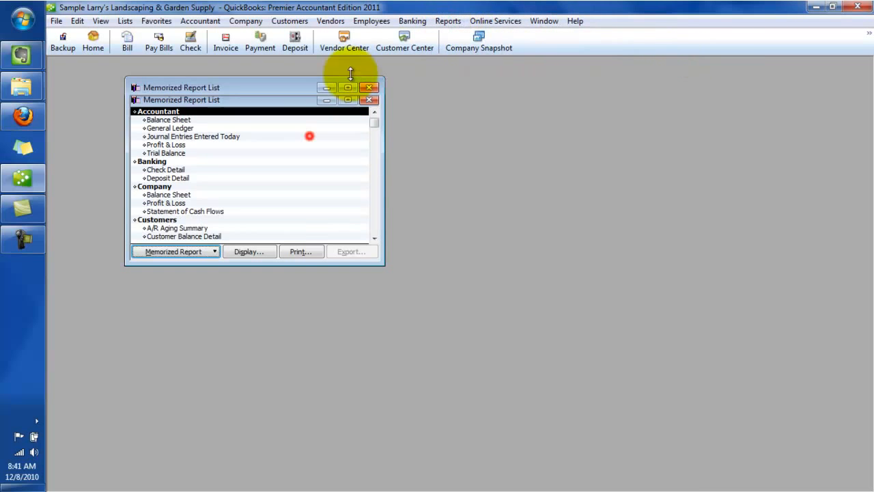
left_click(100, 21)
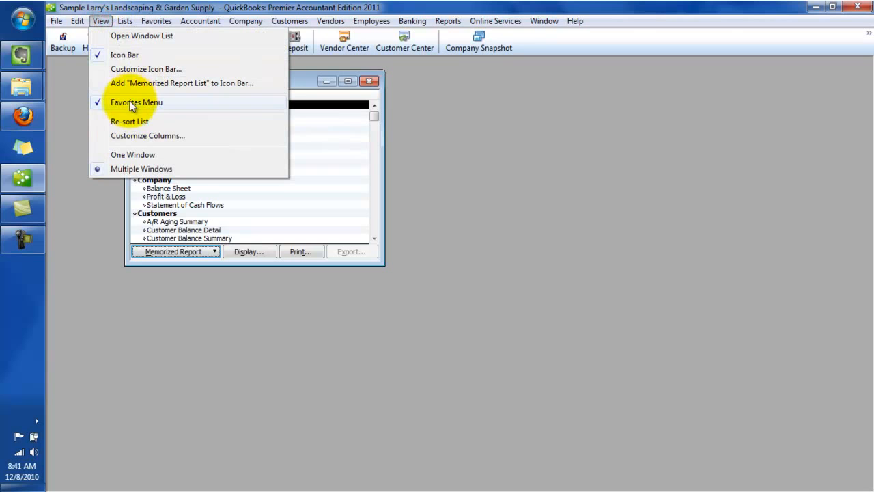
mouse_move(144, 88)
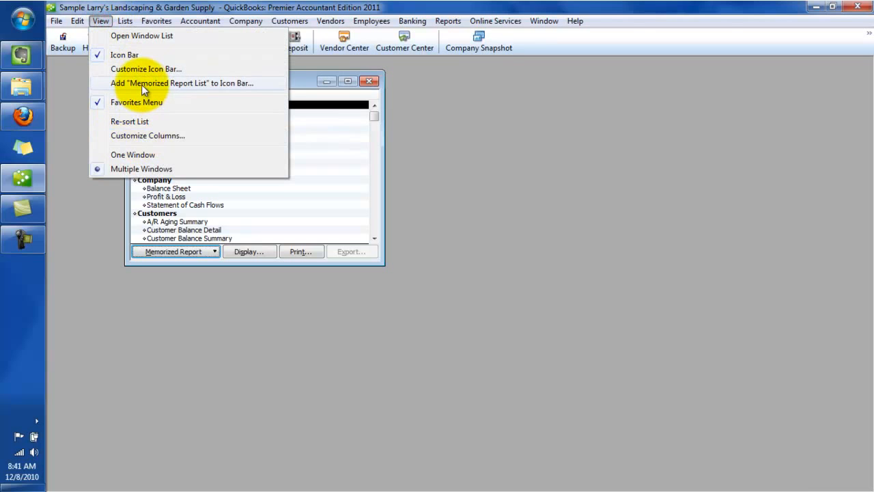
left_click(181, 83)
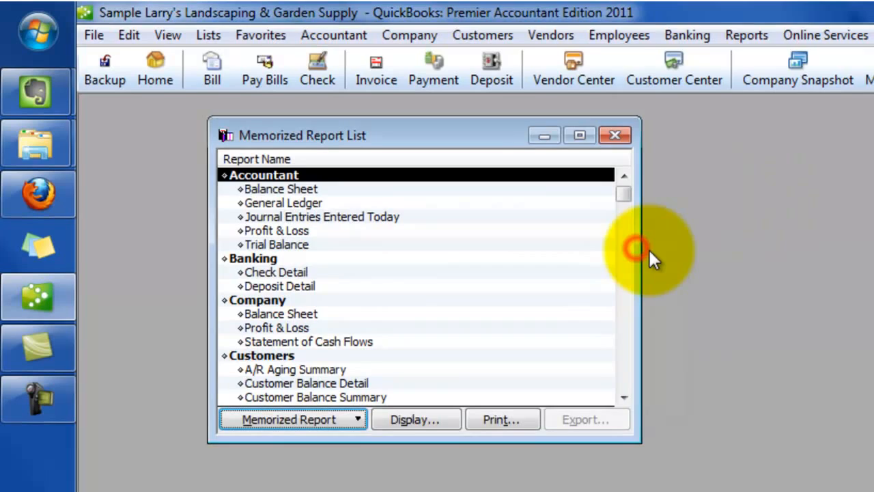
left_click(614, 135)
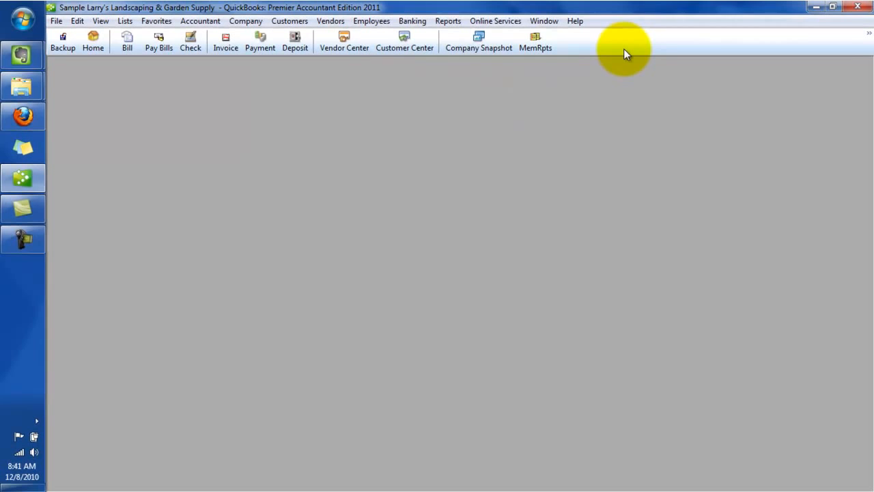
mouse_move(627, 46)
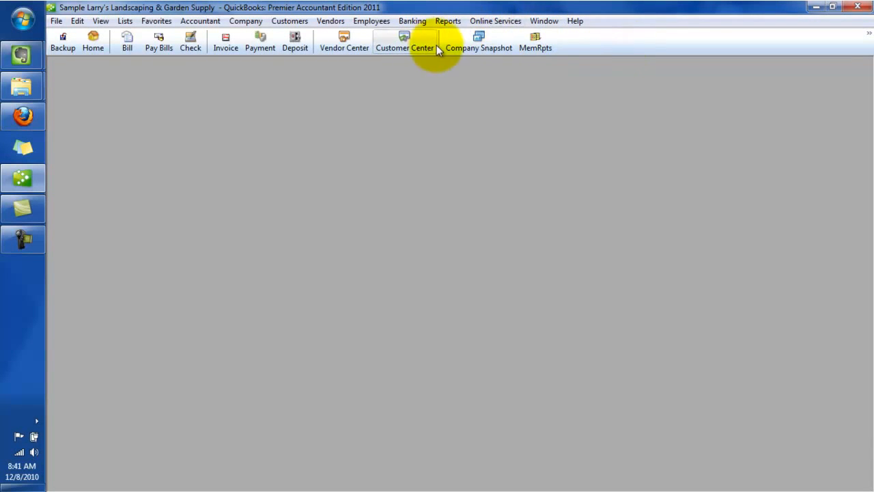
mouse_move(649, 47)
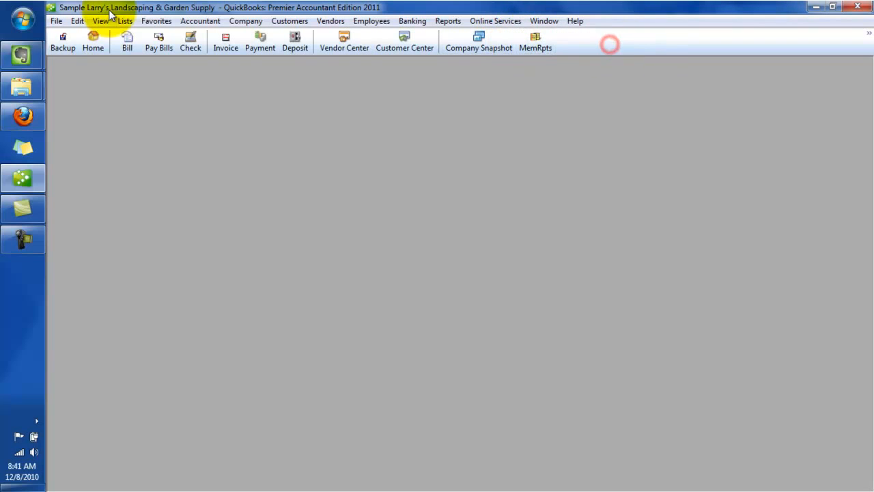
Step: Add Class List to Favorites via Customize Your Menus and open it from the Favorites menu
left_click(156, 21)
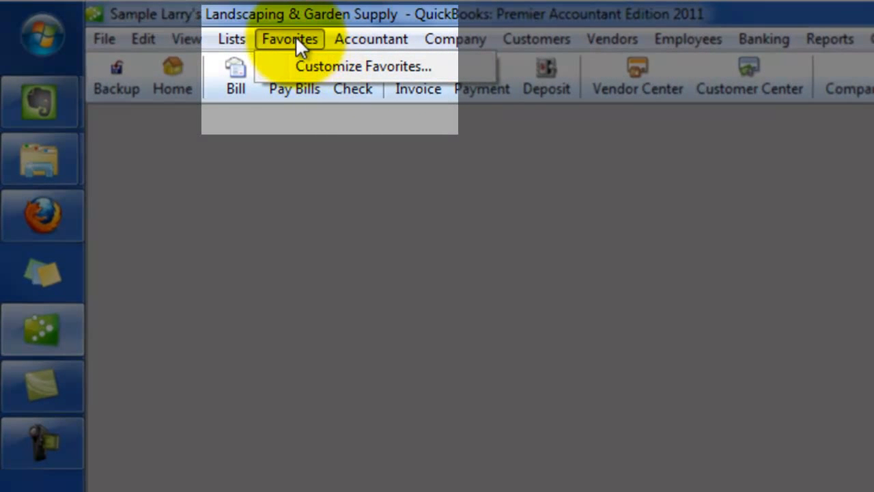
left_click(363, 66)
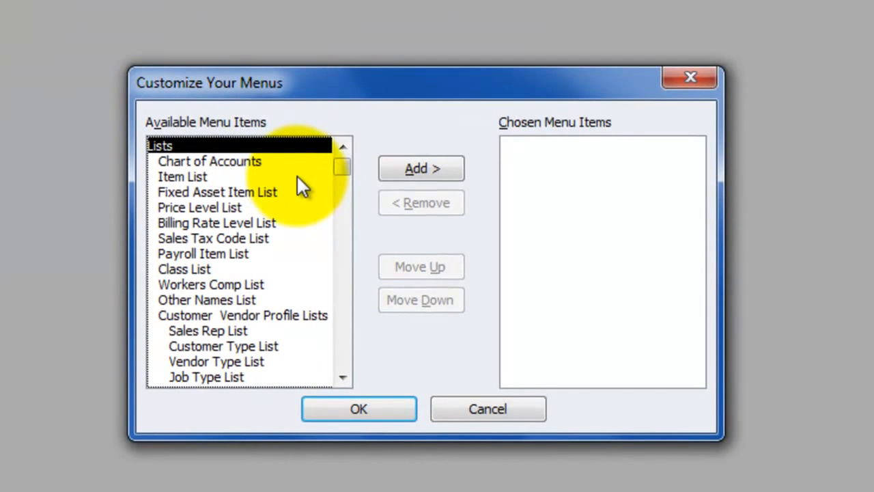
mouse_move(198, 283)
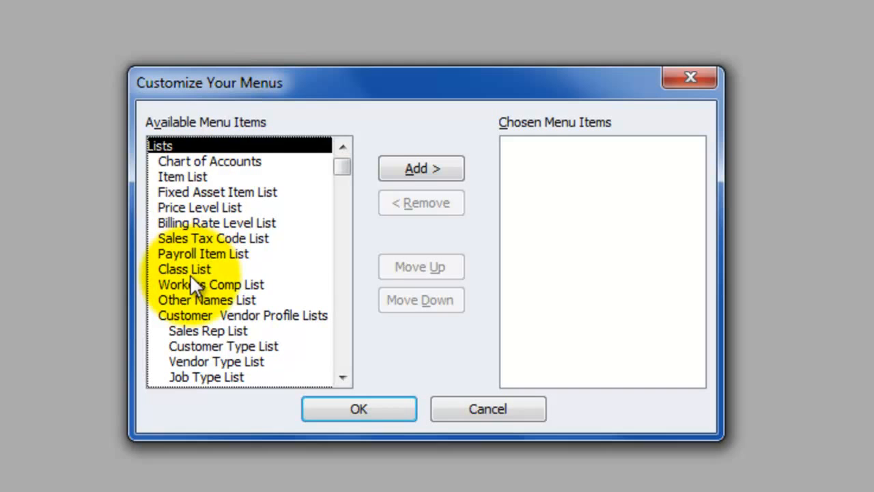
left_click(422, 168)
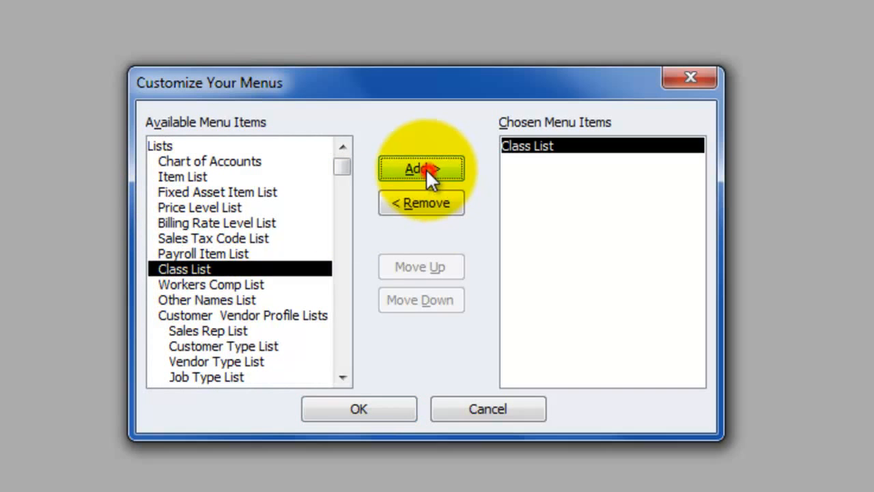
left_click(359, 409)
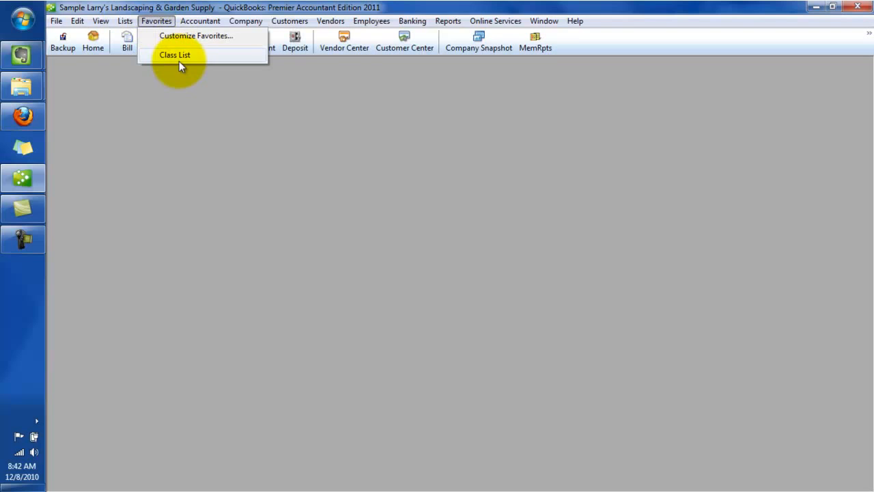
left_click(174, 54)
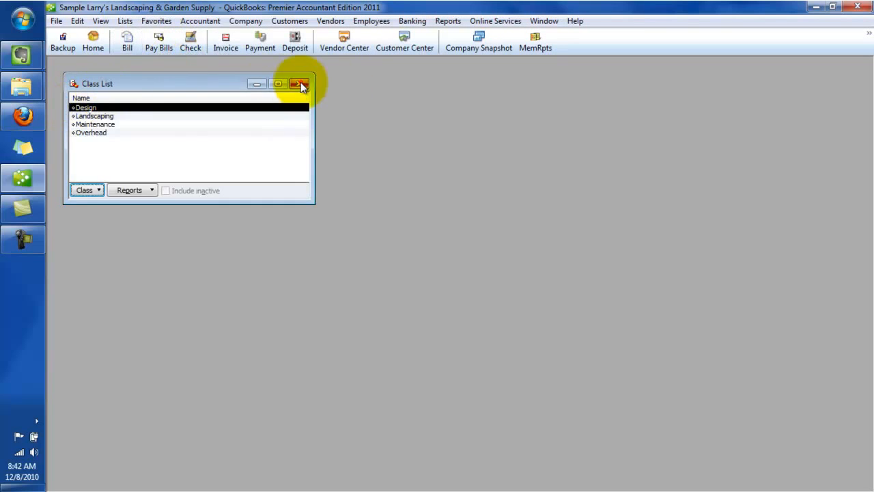
Step: Close Class List and add Set Up Budgets, Set Up Forecast and Use Business Plan Tool to Favorites
left_click(300, 84)
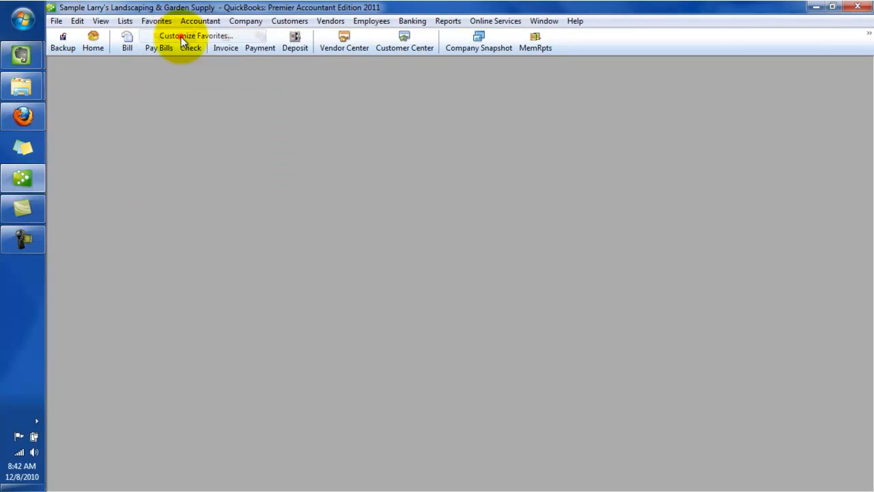
left_click(196, 35)
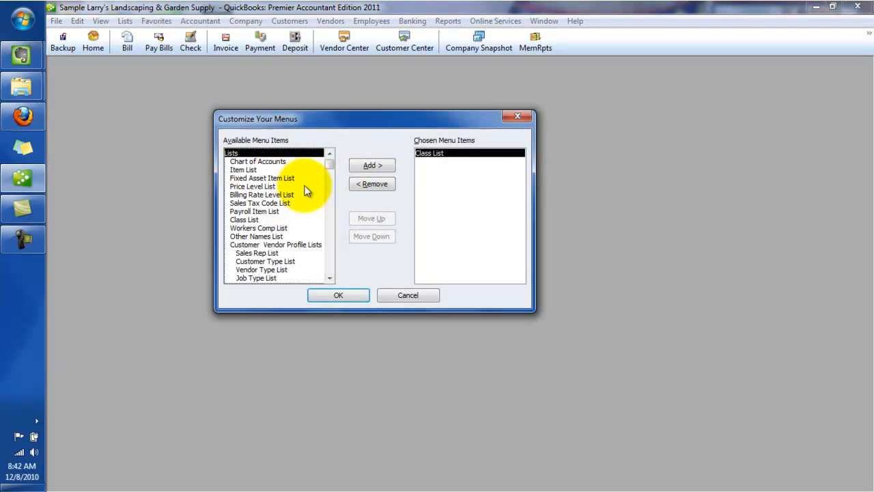
mouse_move(134, 31)
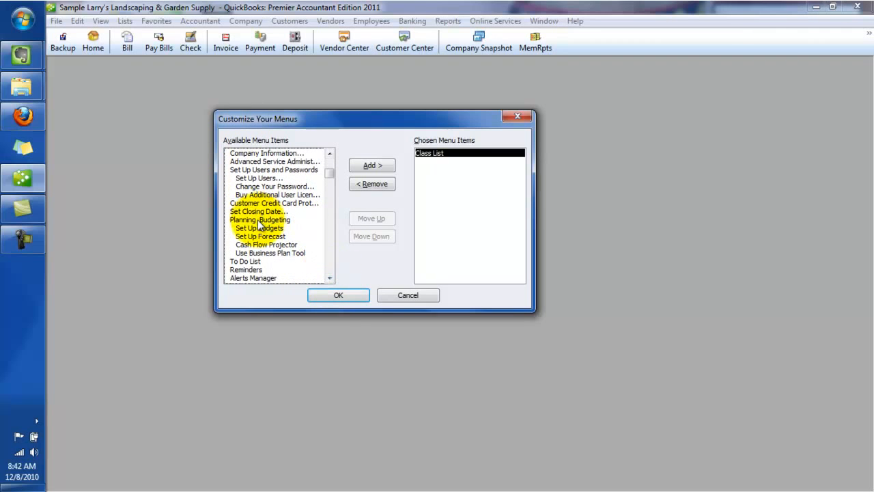
left_click(259, 219)
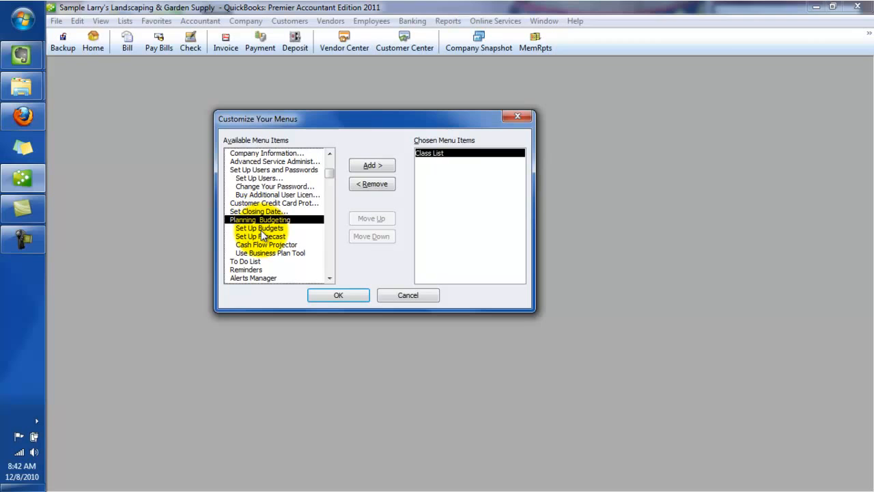
left_click(372, 165)
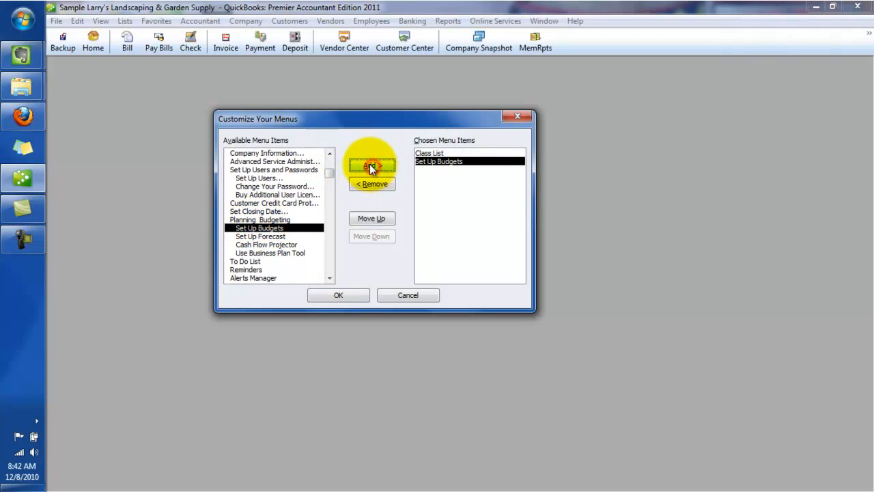
left_click(260, 236)
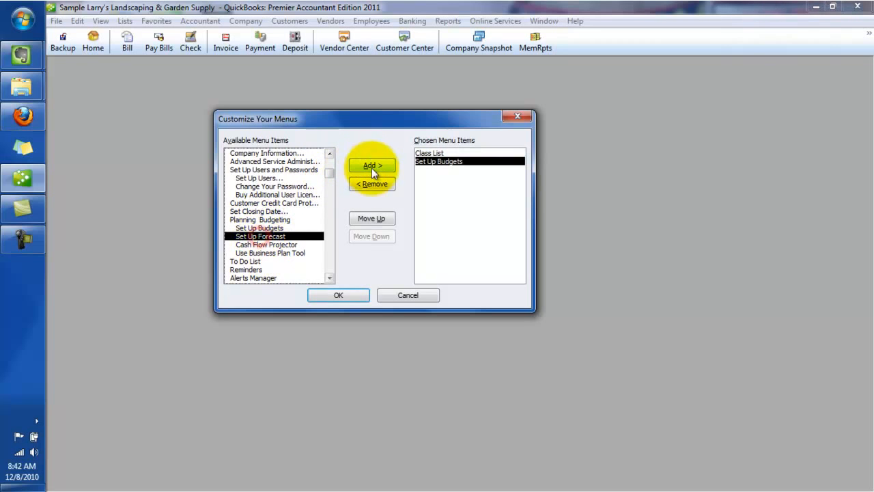
left_click(371, 164)
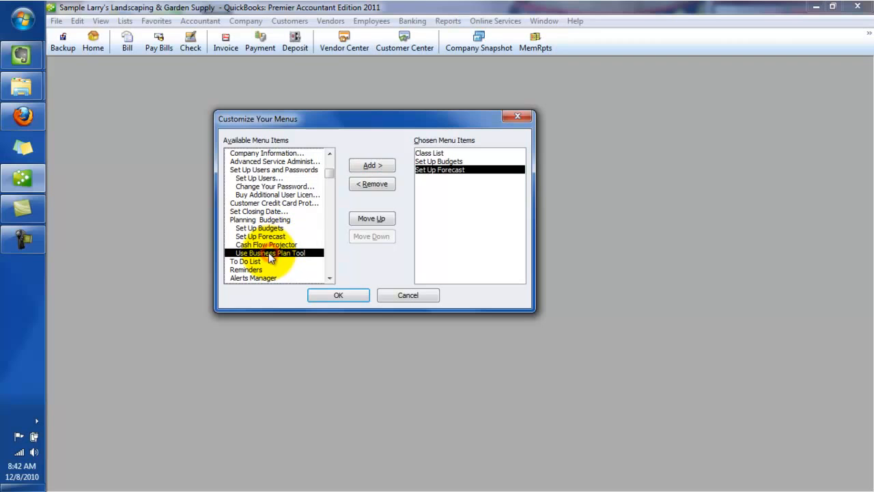
left_click(371, 164)
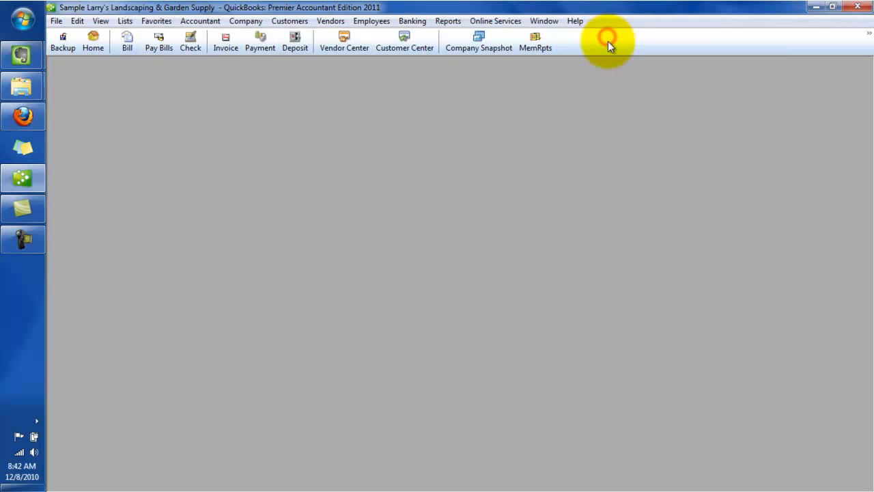
left_click(156, 20)
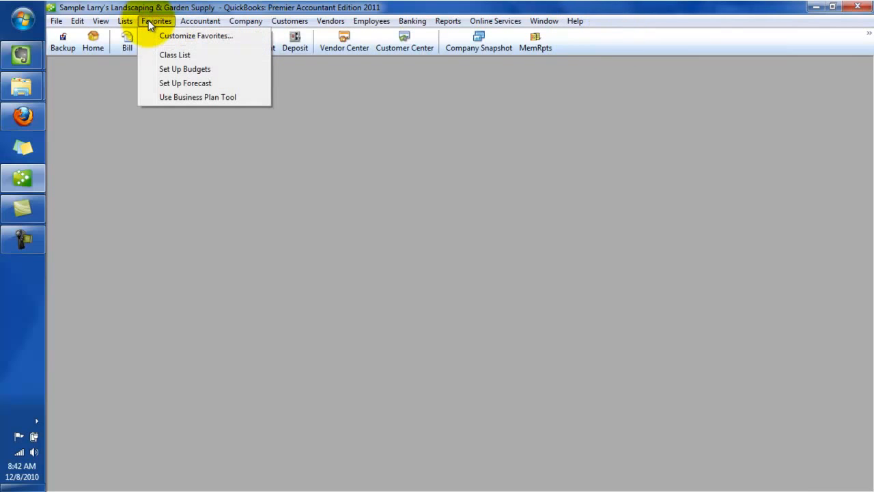
left_click(382, 145)
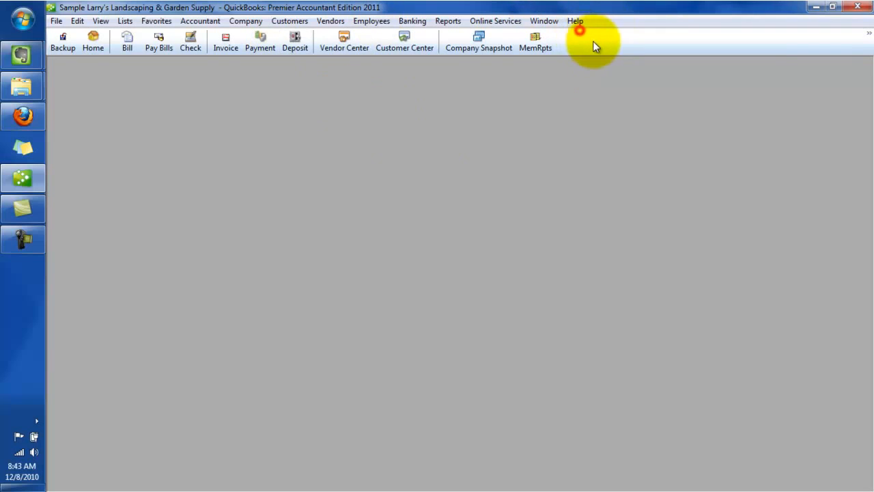
mouse_move(295, 41)
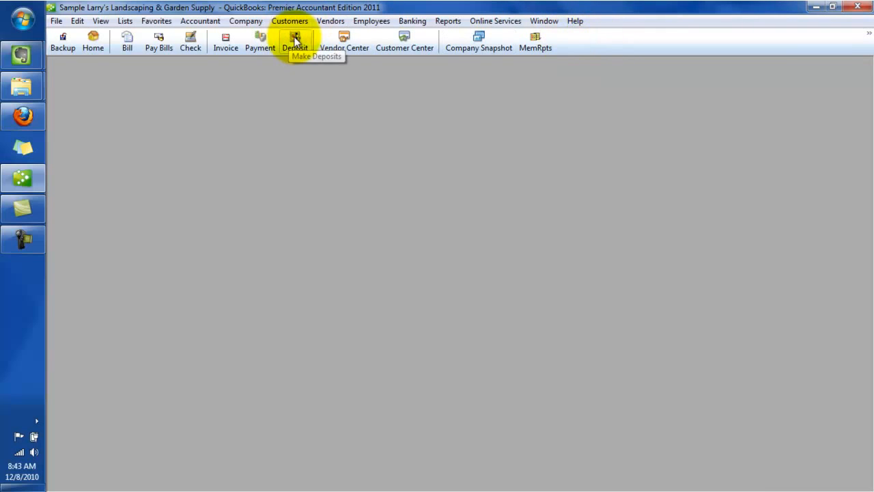
mouse_move(379, 44)
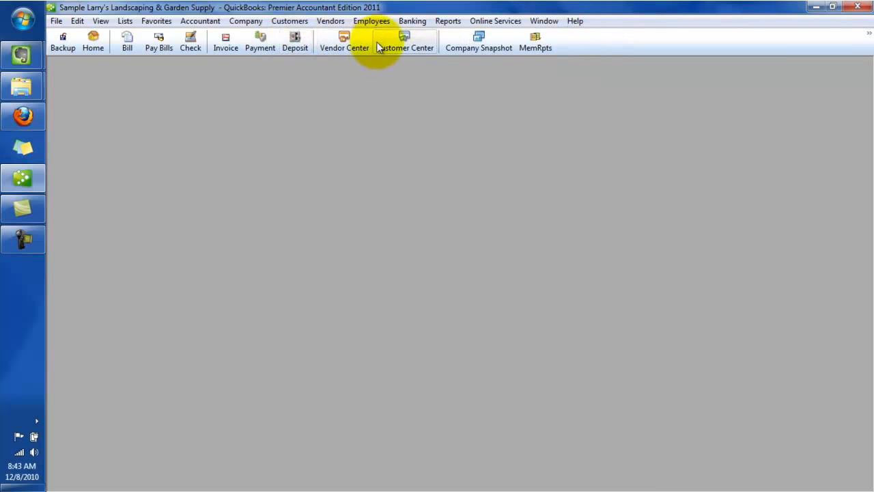
mouse_move(404, 42)
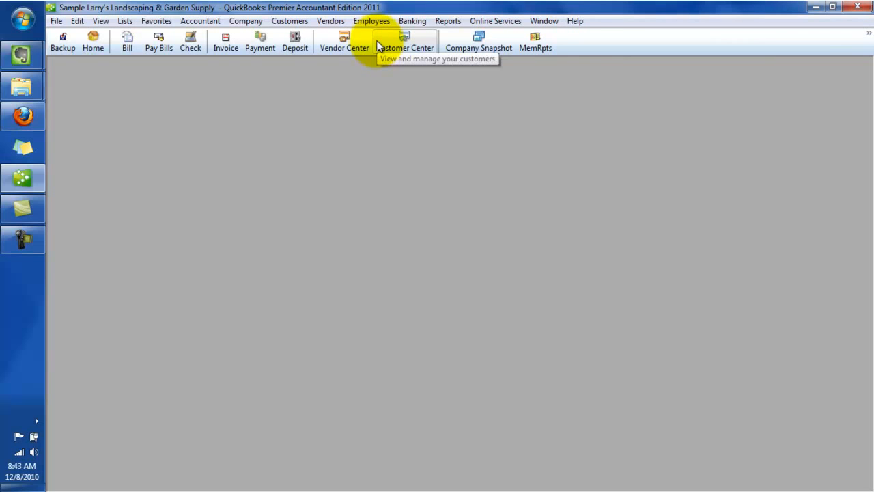
mouse_move(265, 116)
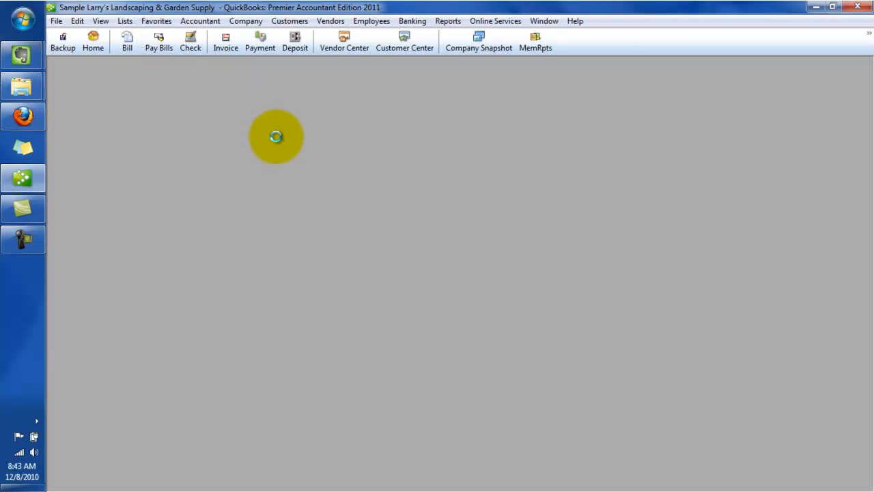
left_click(159, 41)
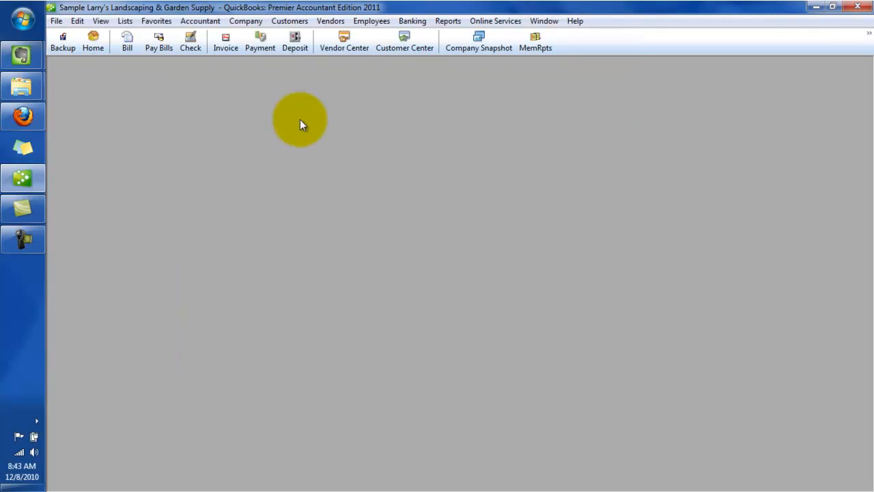
Step: From MemRpts, put Profit & Loss dated This Fiscal Year-to-date on the icon bar and close the lists
left_click(535, 41)
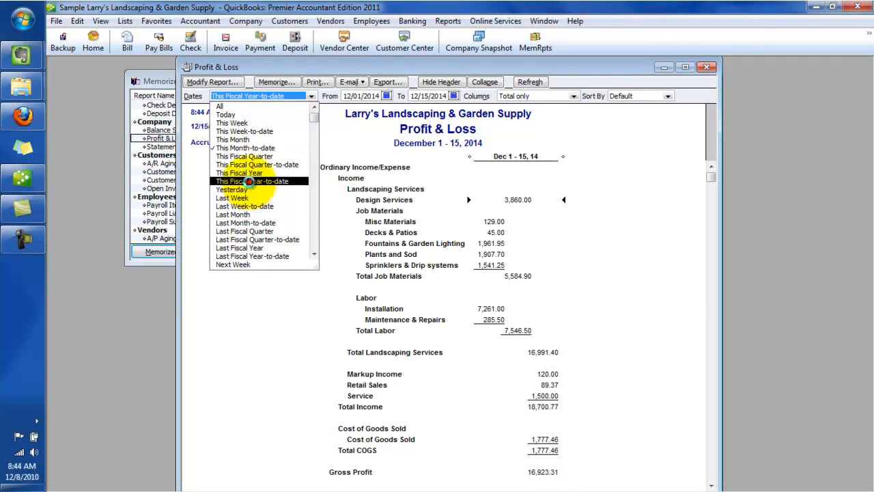
left_click(239, 173)
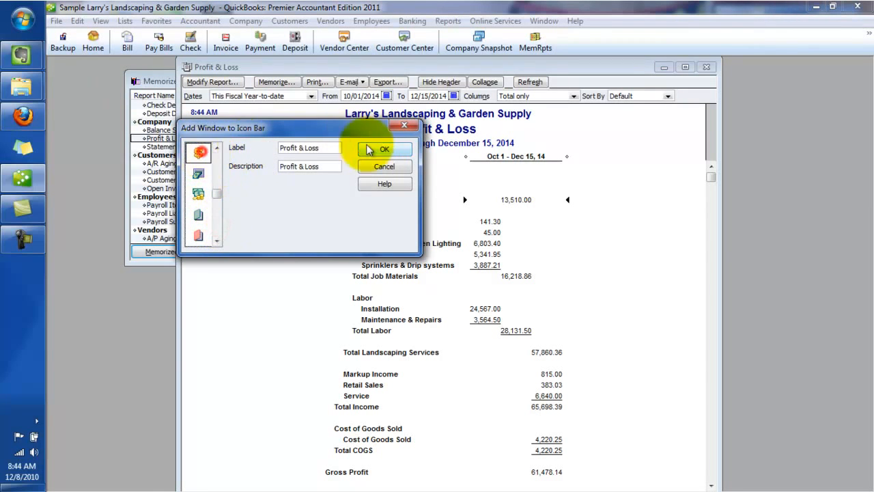
left_click(384, 148)
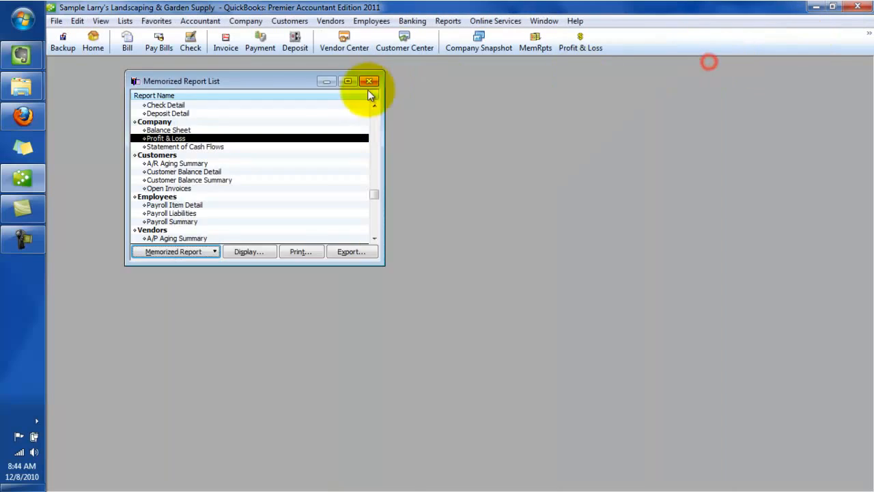
left_click(369, 81)
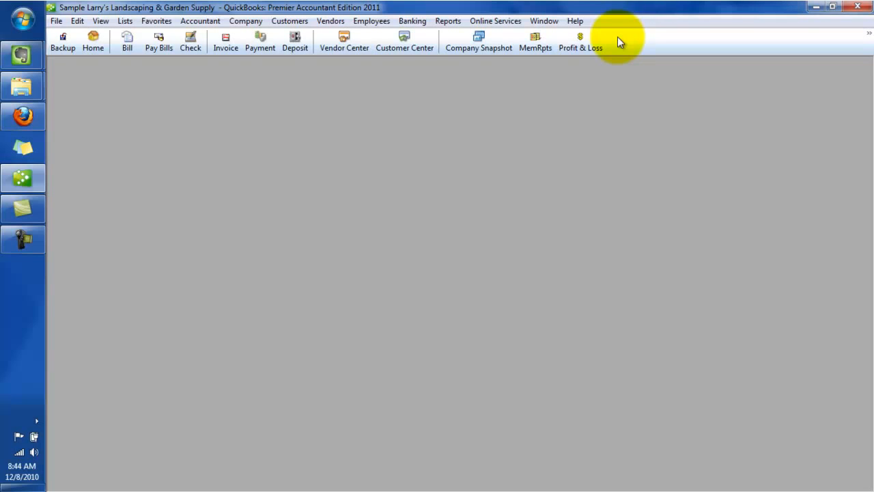
mouse_move(515, 179)
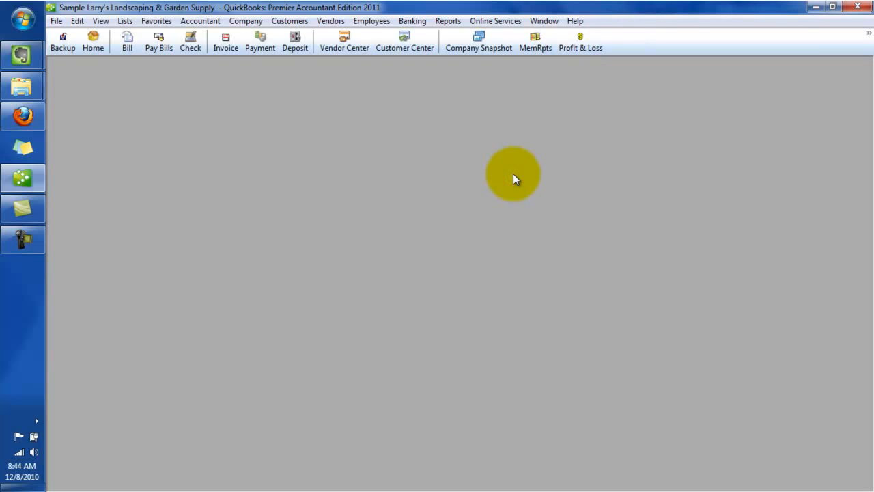
mouse_move(526, 99)
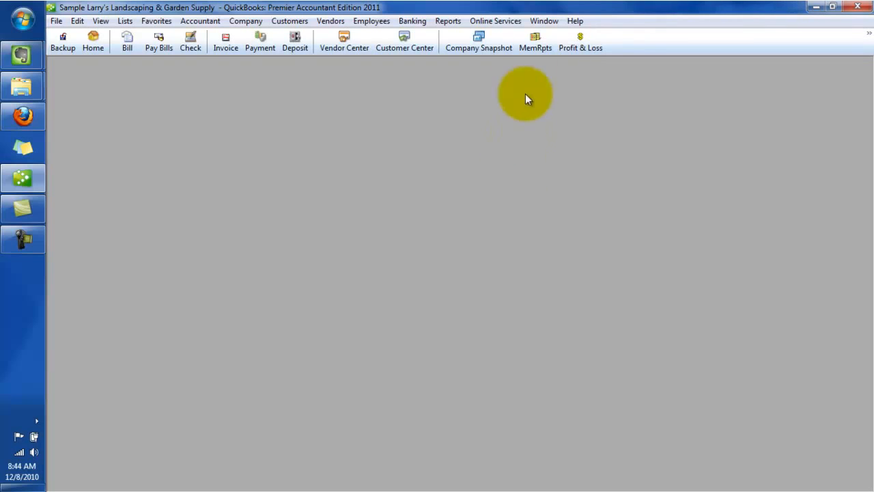
mouse_move(621, 45)
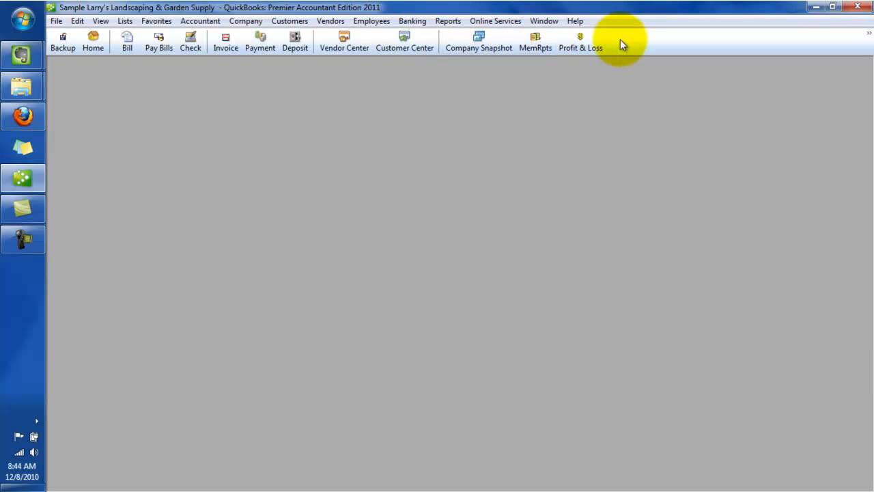